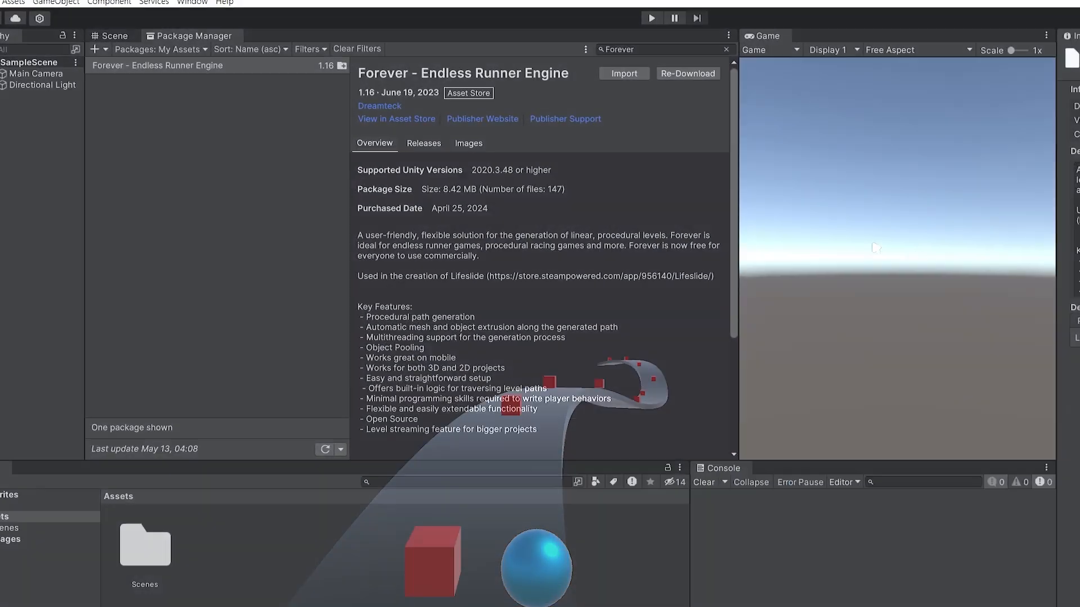
# Import the Forever package and set up the empty Level Generator object.
pyautogui.click(622, 73)
pyautogui.write('Level Ma')
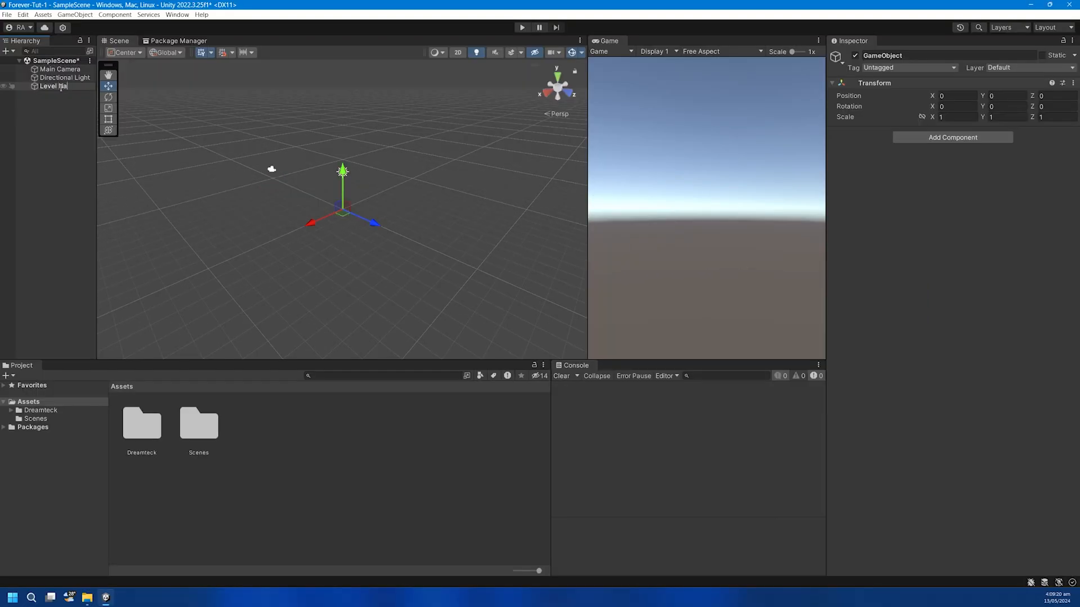
pyautogui.click(952, 137)
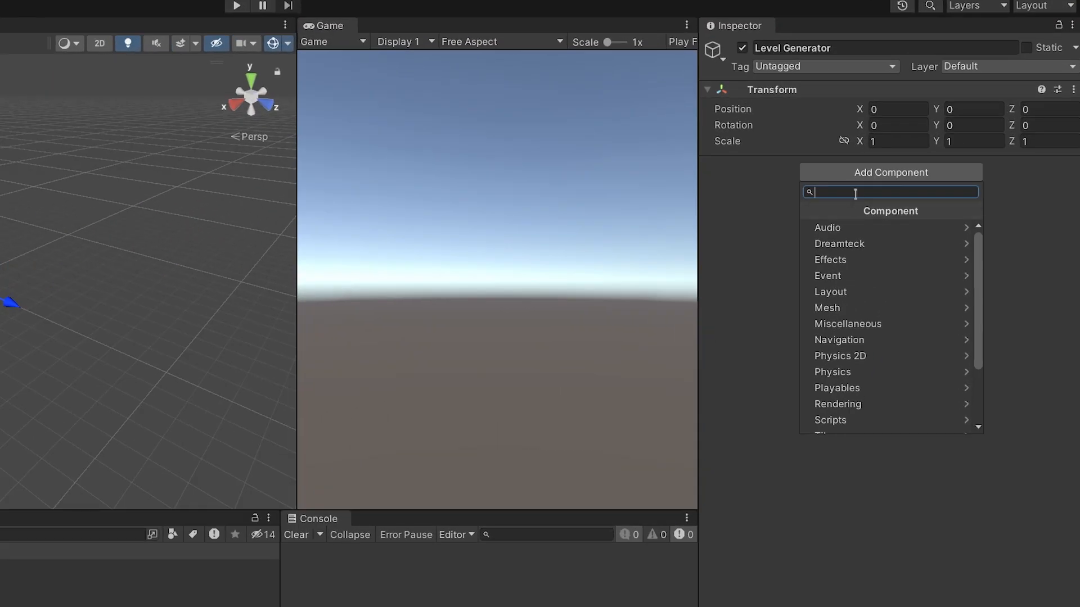
pyautogui.write('Level gene')
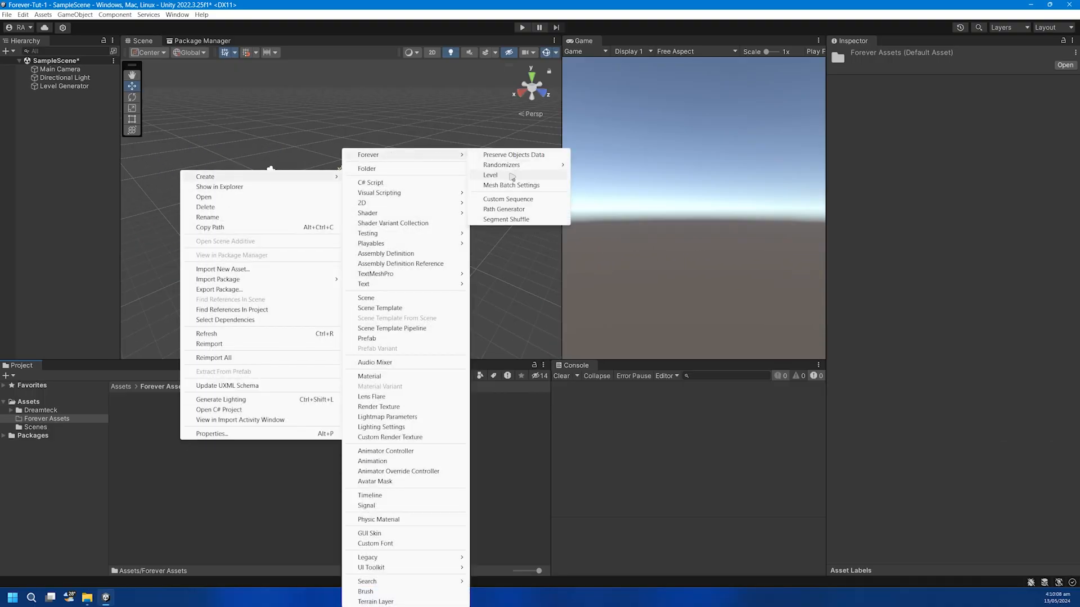
# Create the LevelPath path generator with Pitch and Yaw orientation restrictions enabled.
pyautogui.click(504, 209)
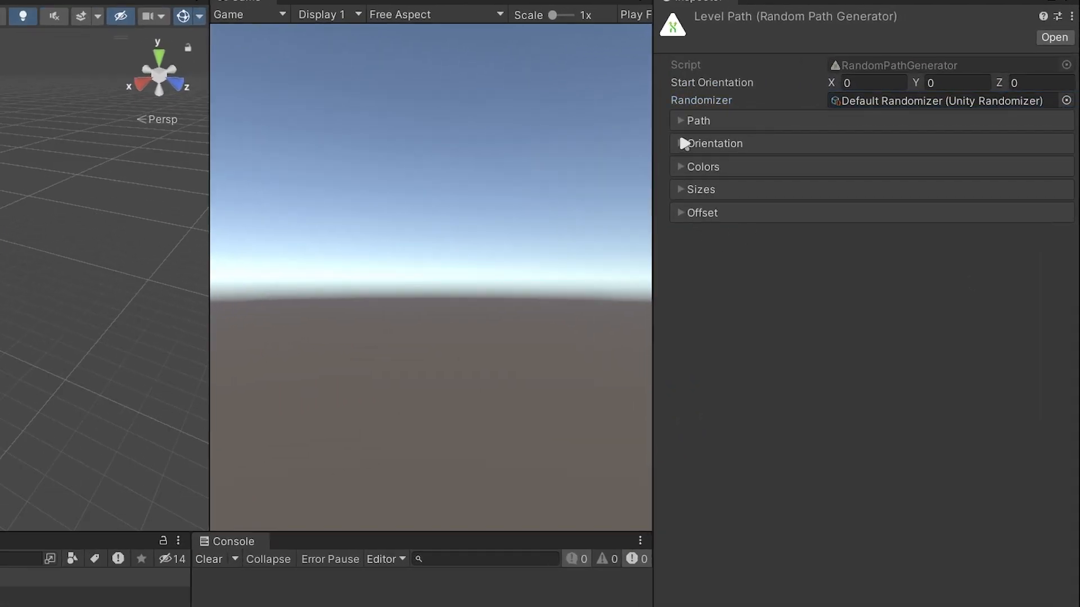
pyautogui.click(681, 143)
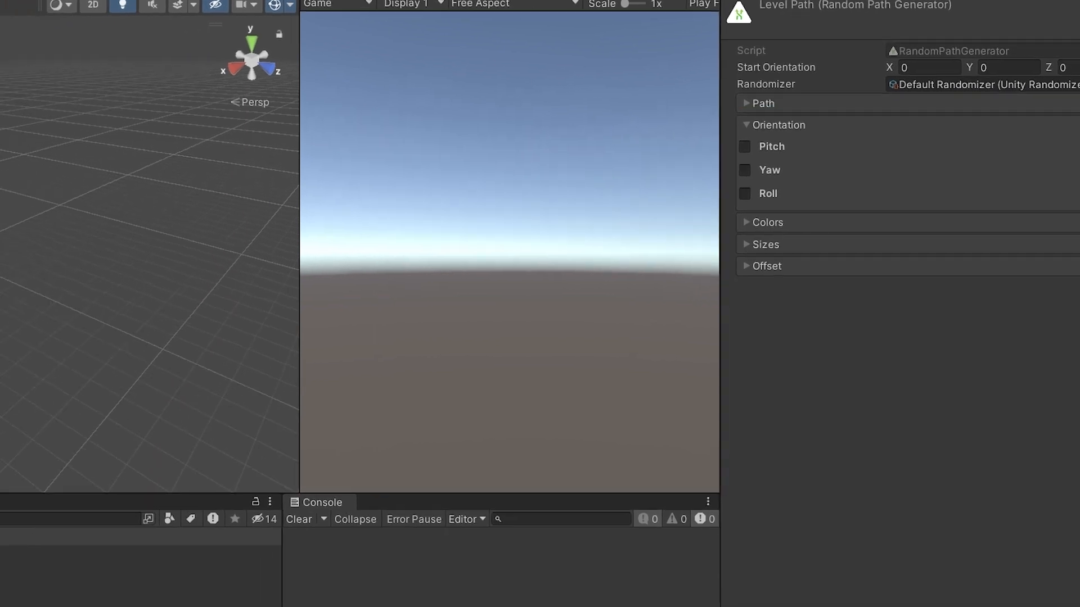
pyautogui.click(745, 147)
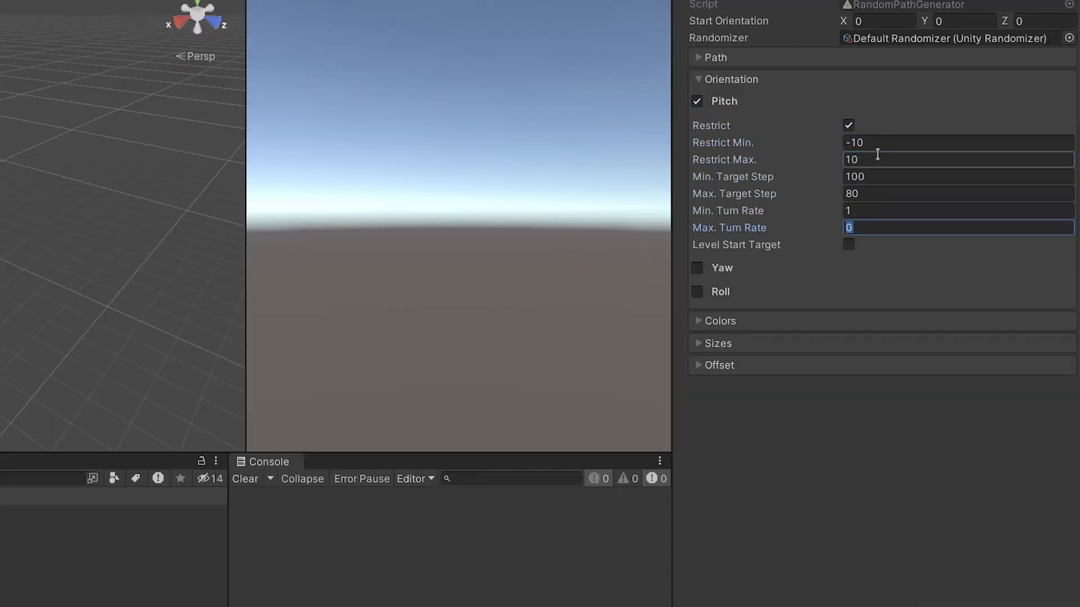
pyautogui.click(697, 268)
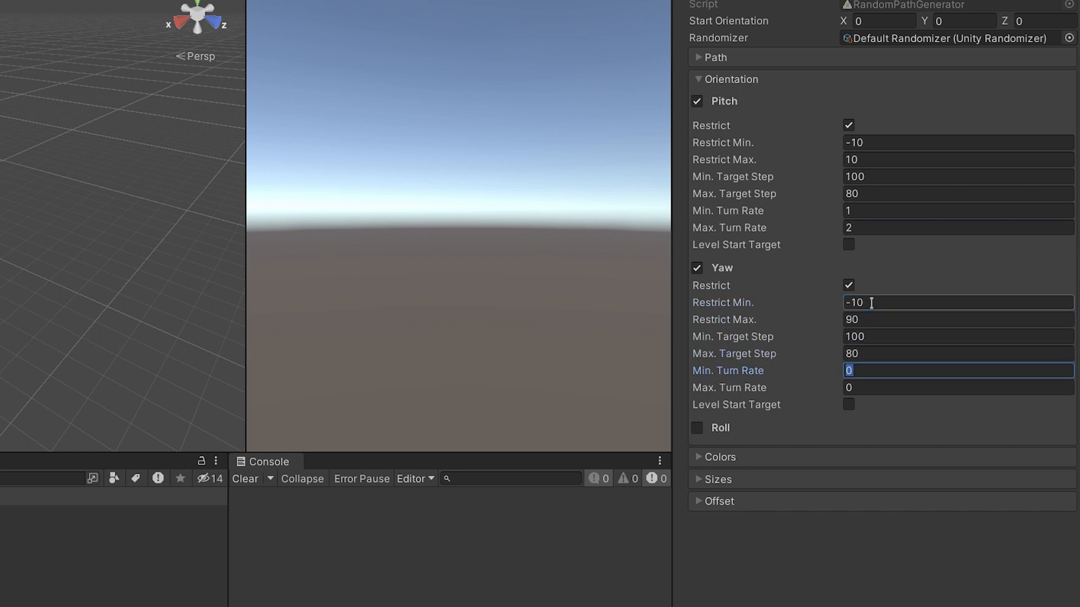
pyautogui.rightClick(142, 427)
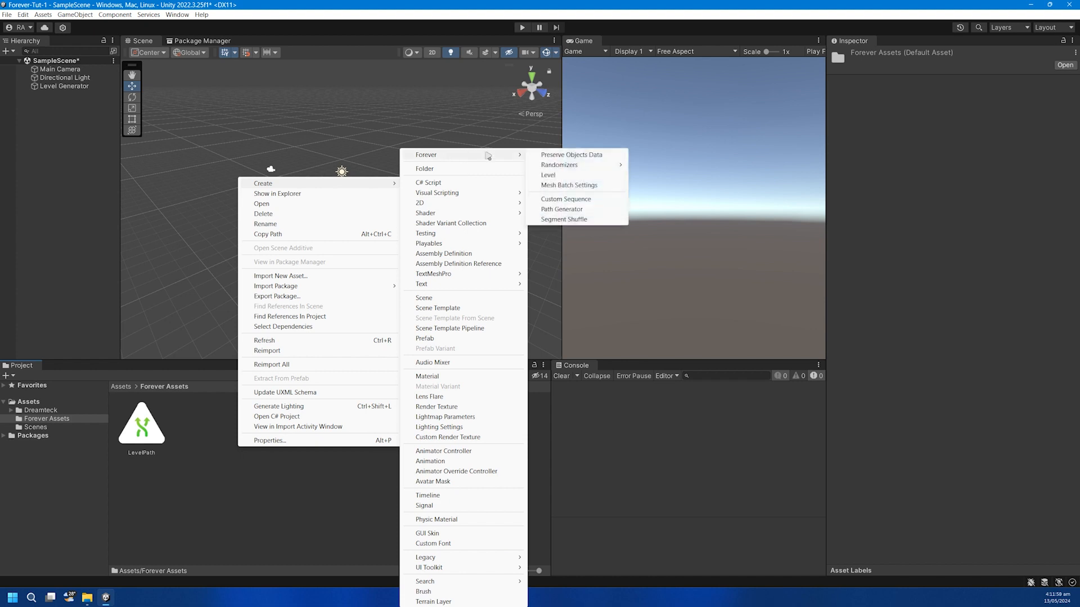
# Create the Level One level asset and add one sequence in its editor.
pyautogui.click(547, 174)
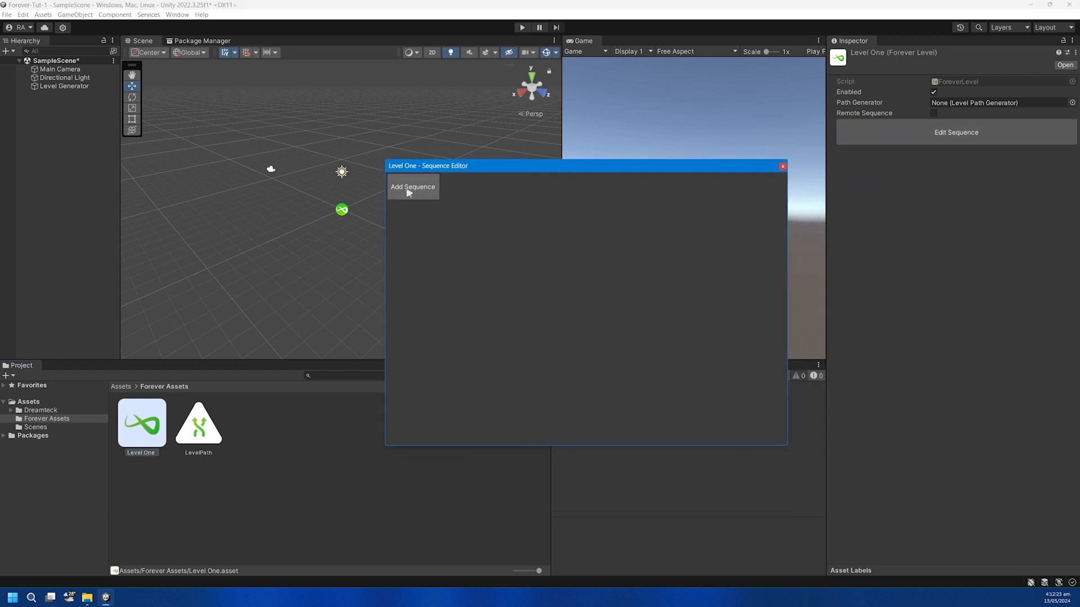
pyautogui.click(412, 187)
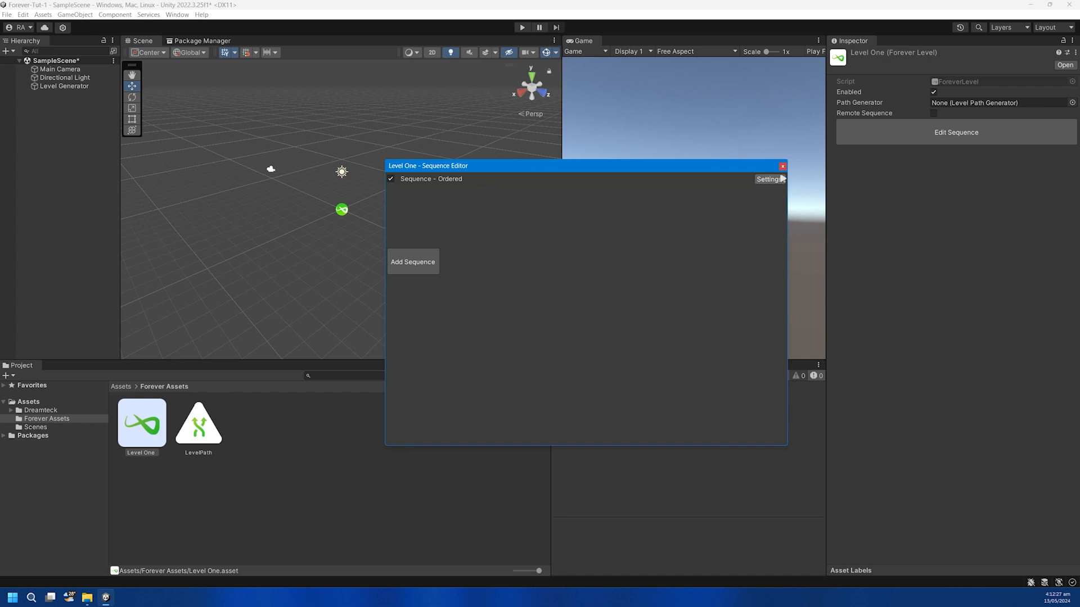
pyautogui.click(782, 166)
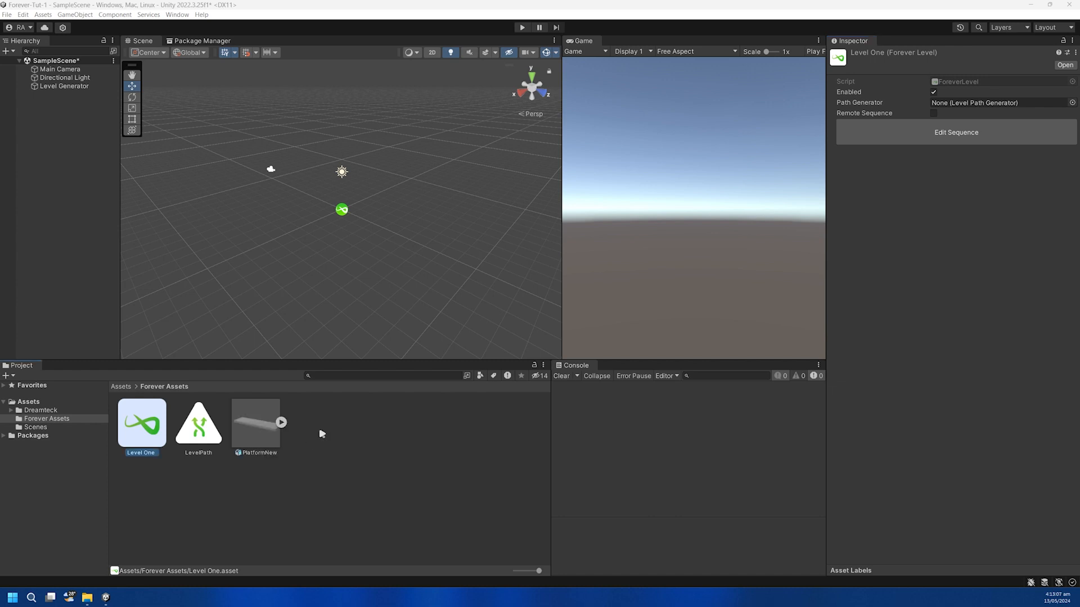
# Generate colliders for PlatformNew, add a Level Segment, and enable Bend Mesh.
pyautogui.click(256, 421)
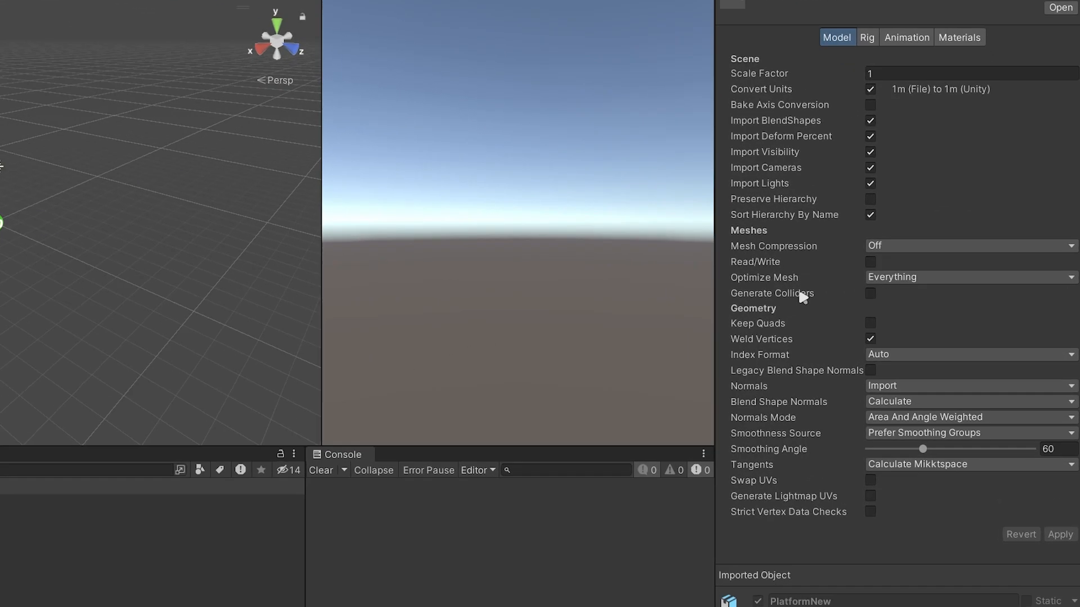
pyautogui.click(870, 261)
pyautogui.write('Level Se')
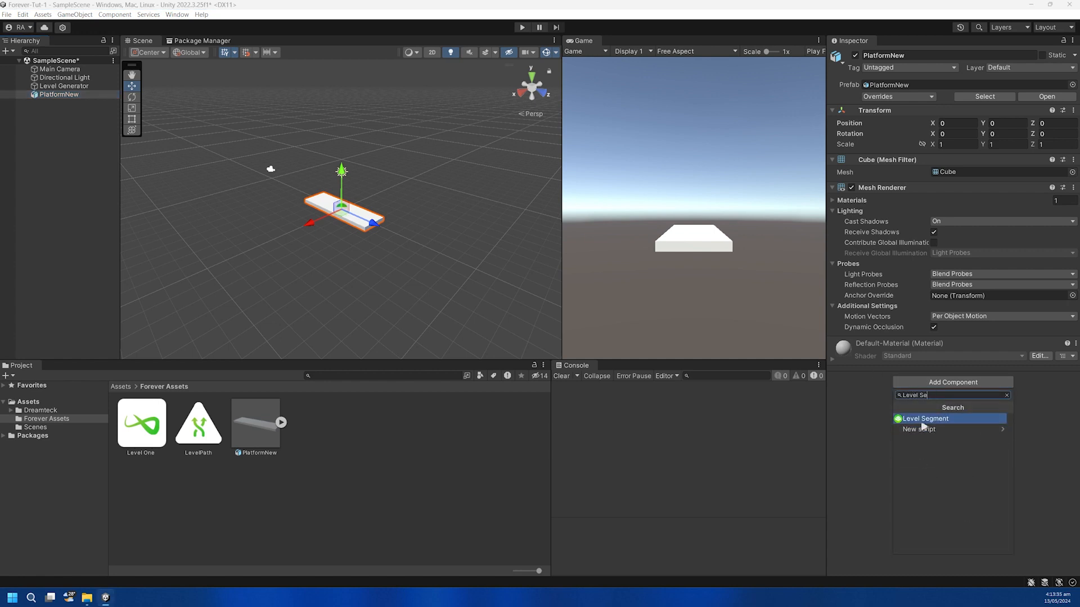
pyautogui.click(924, 418)
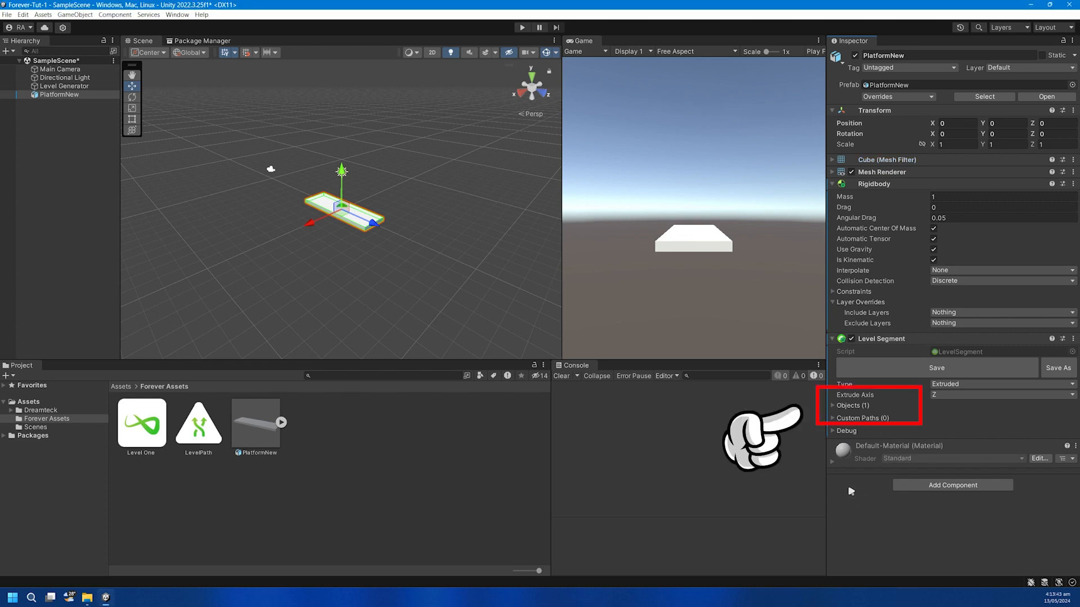
pyautogui.click(833, 405)
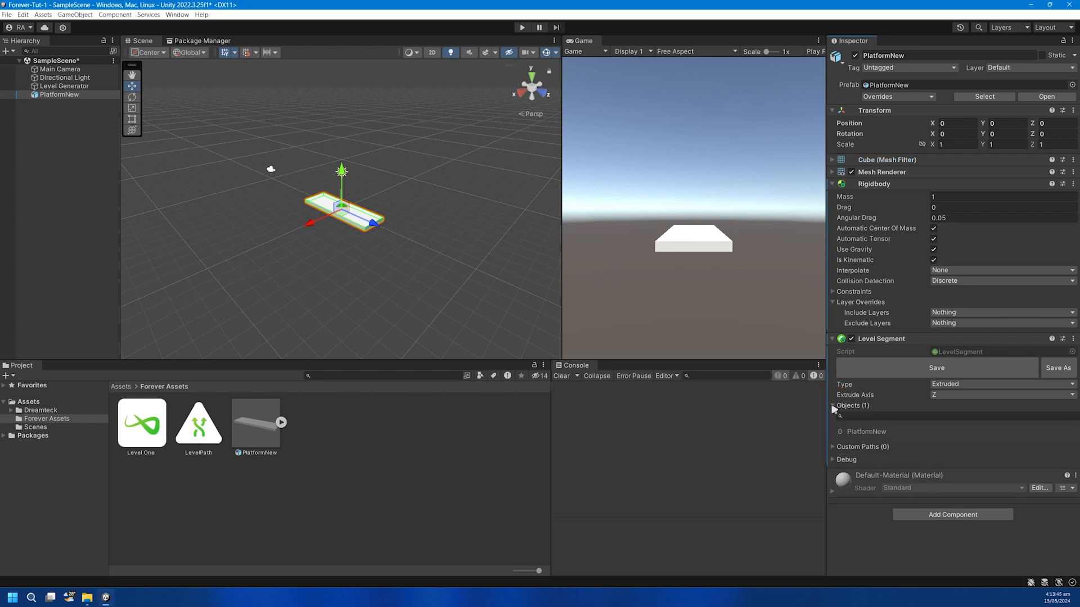
pyautogui.moveTo(872, 436)
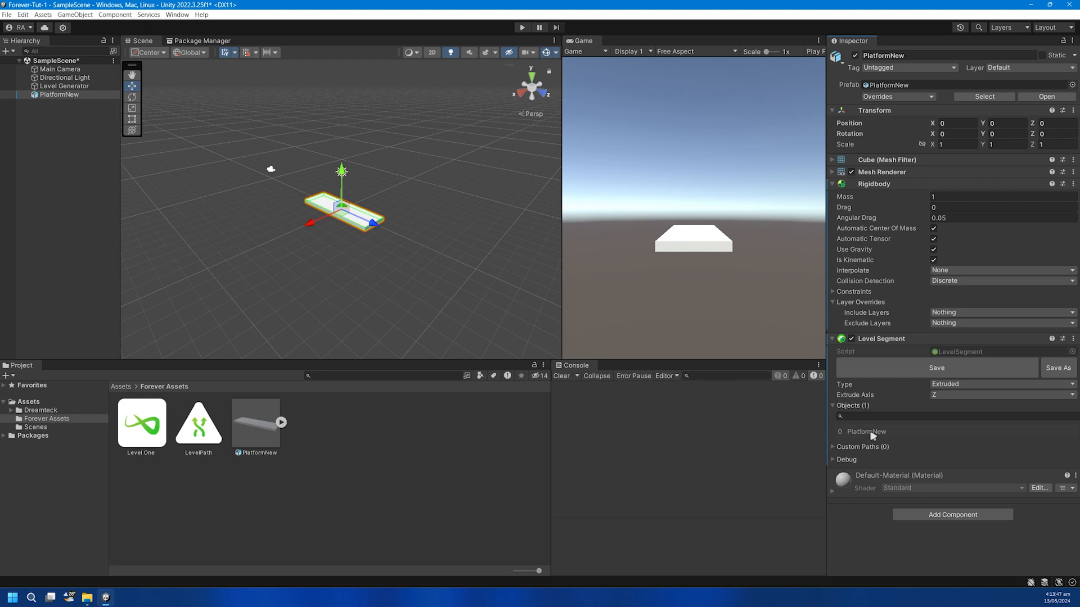
pyautogui.click(865, 432)
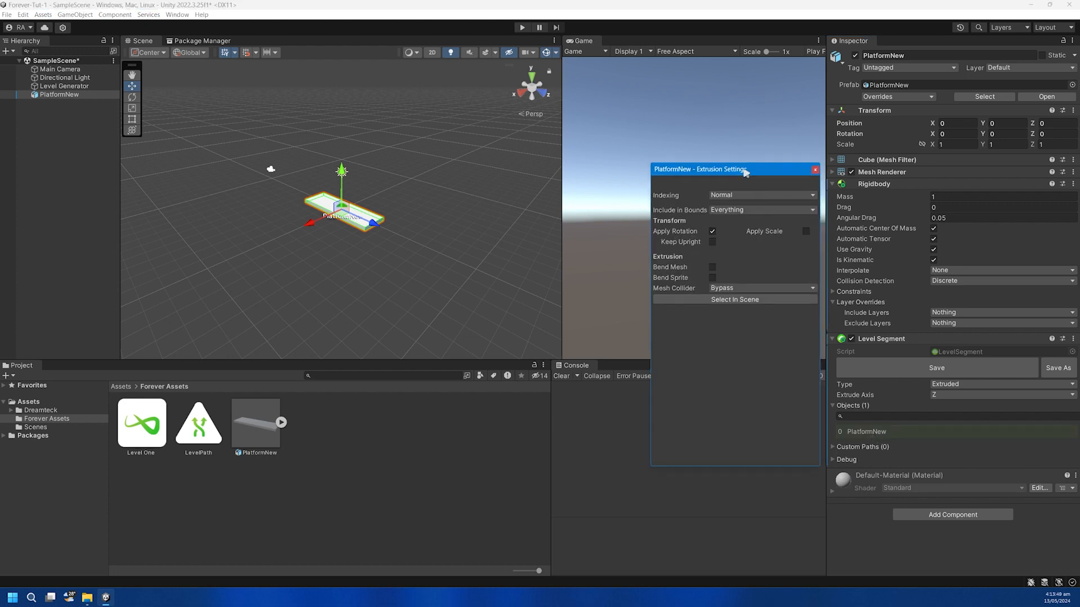
pyautogui.click(712, 267)
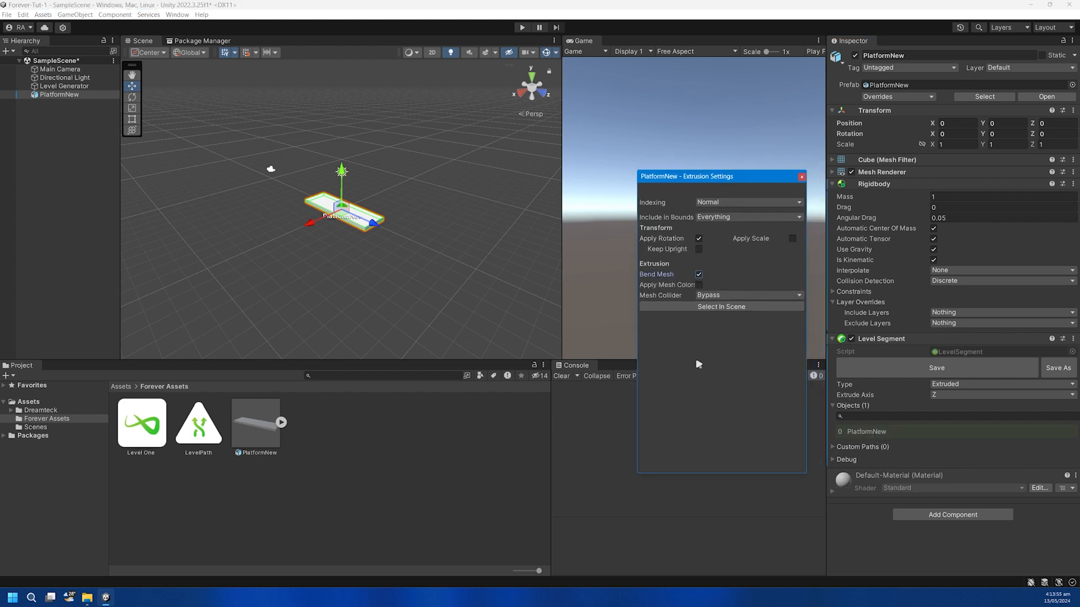
pyautogui.moveTo(655, 348)
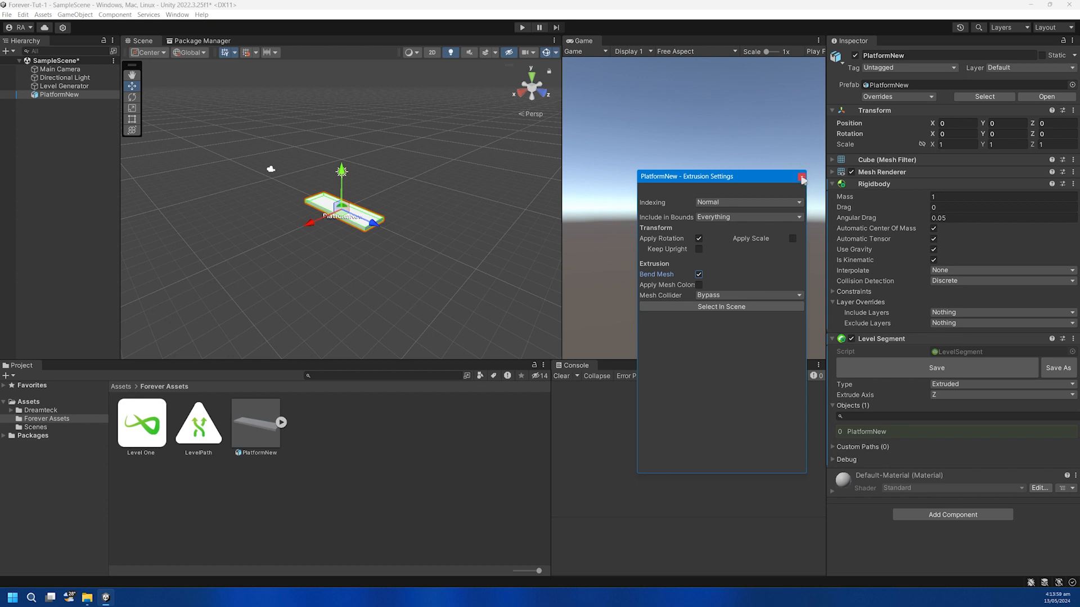
pyautogui.moveTo(801, 179)
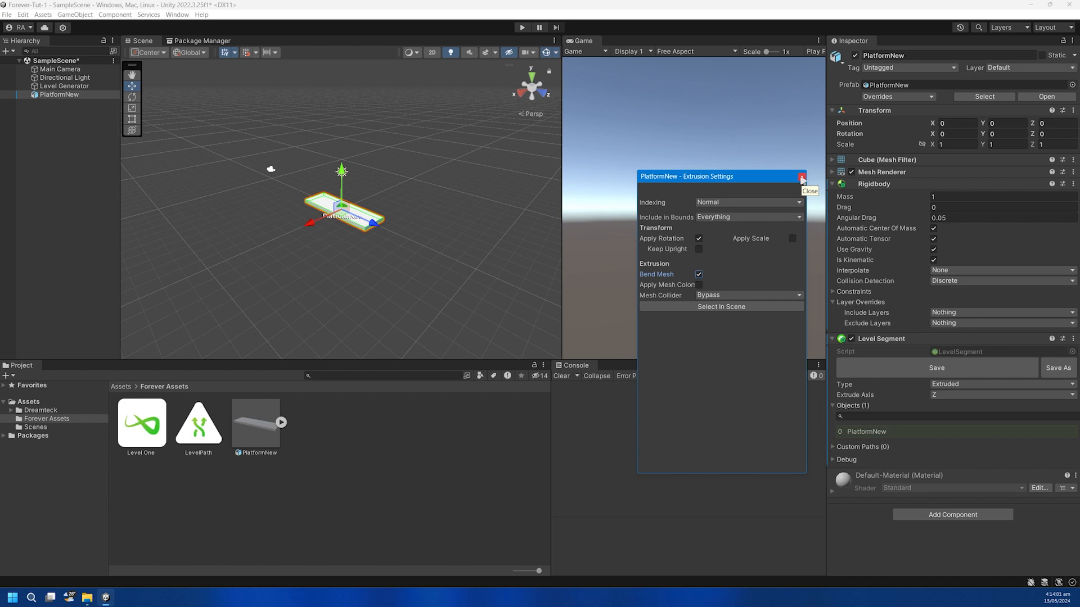
# Save the segment as a new PlatformNew prefab in Forever Assets.
pyautogui.click(801, 176)
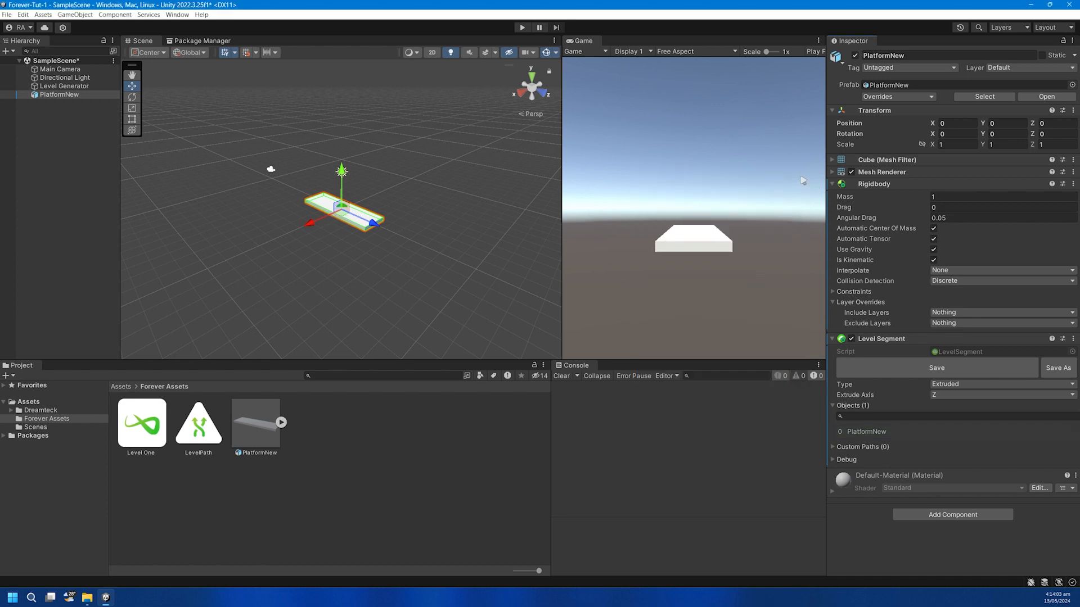
pyautogui.click(833, 406)
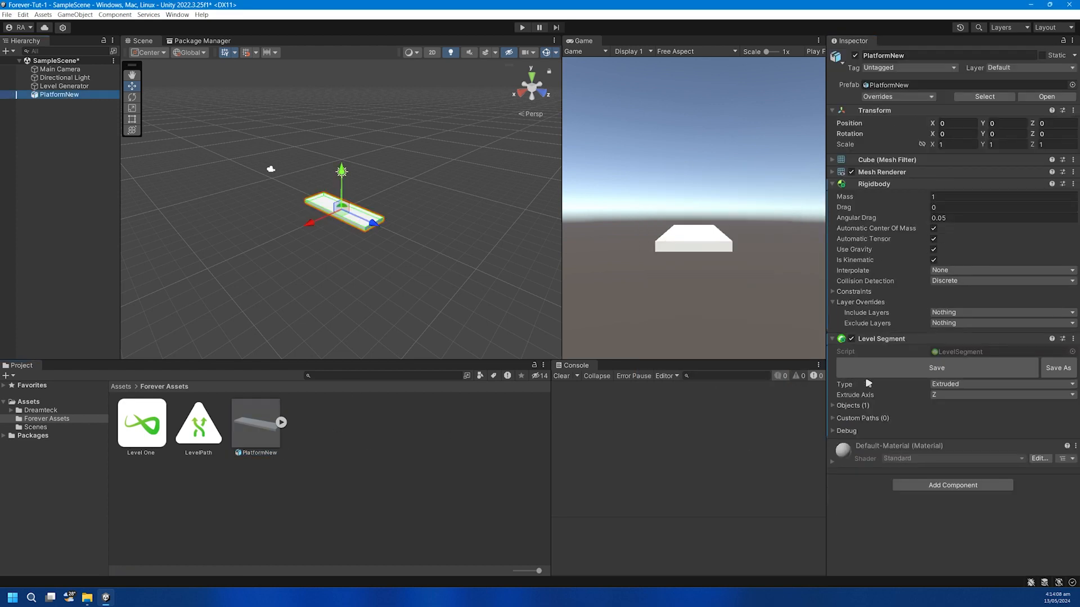
pyautogui.click(1058, 368)
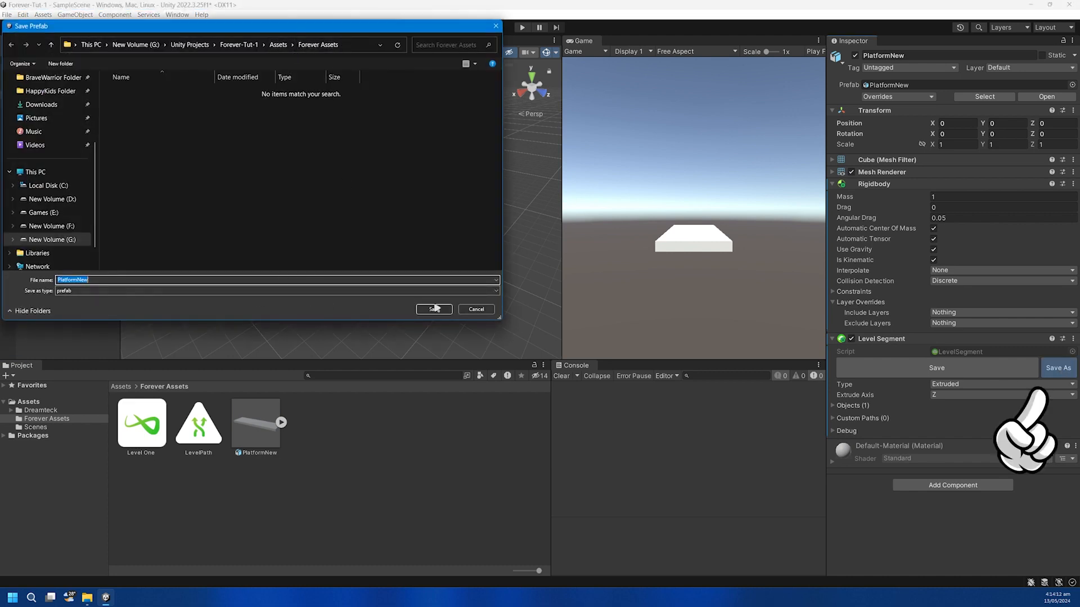
pyautogui.click(433, 310)
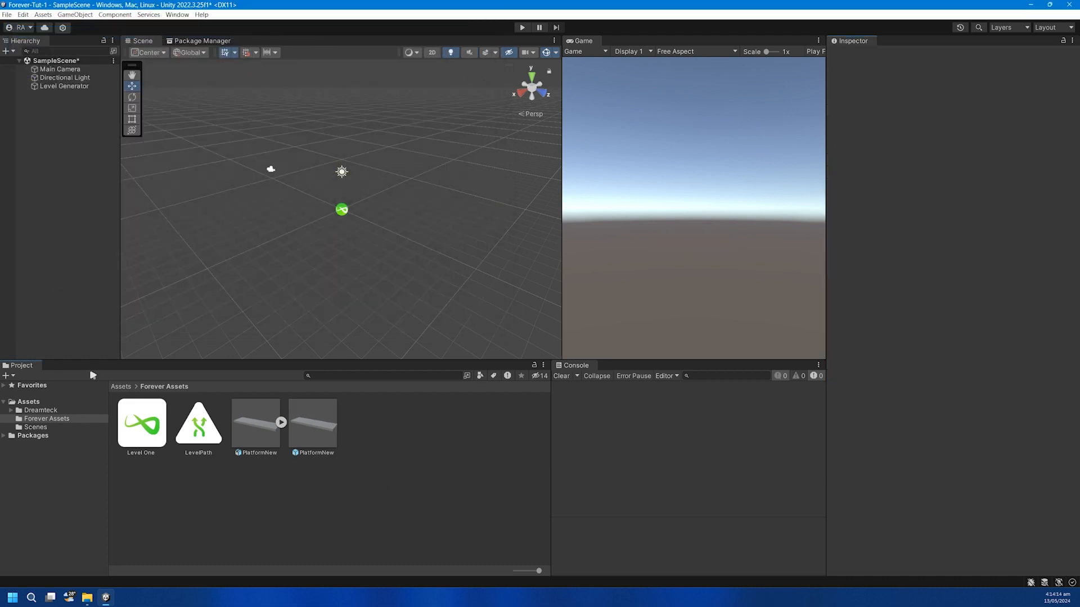
pyautogui.click(313, 425)
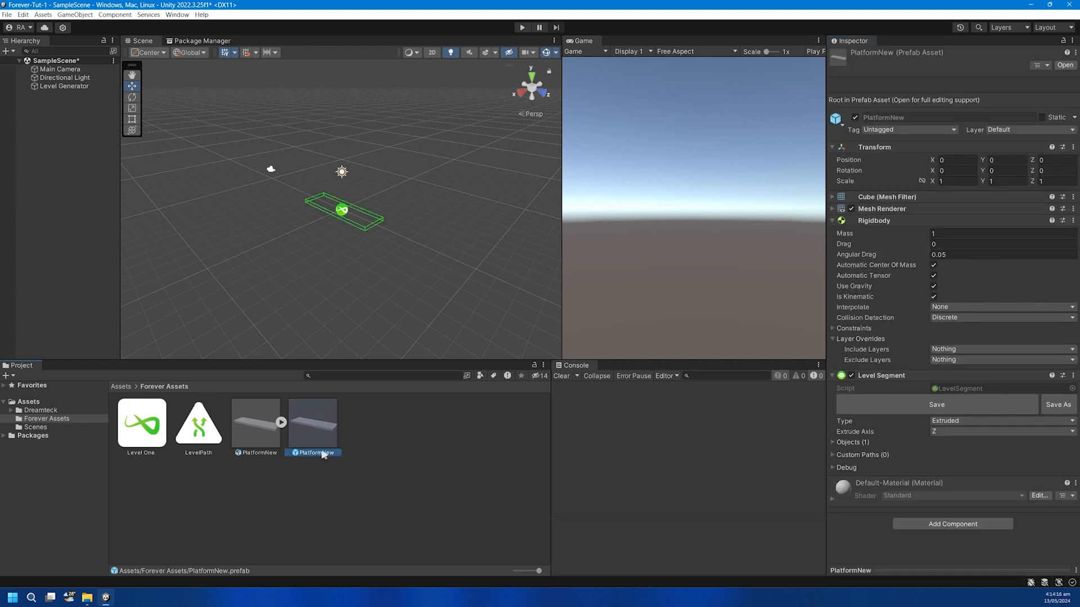
# Add PlatformNew to Level One's sequence with Random By Chance shuffle and Default Randomizer.
pyautogui.click(141, 423)
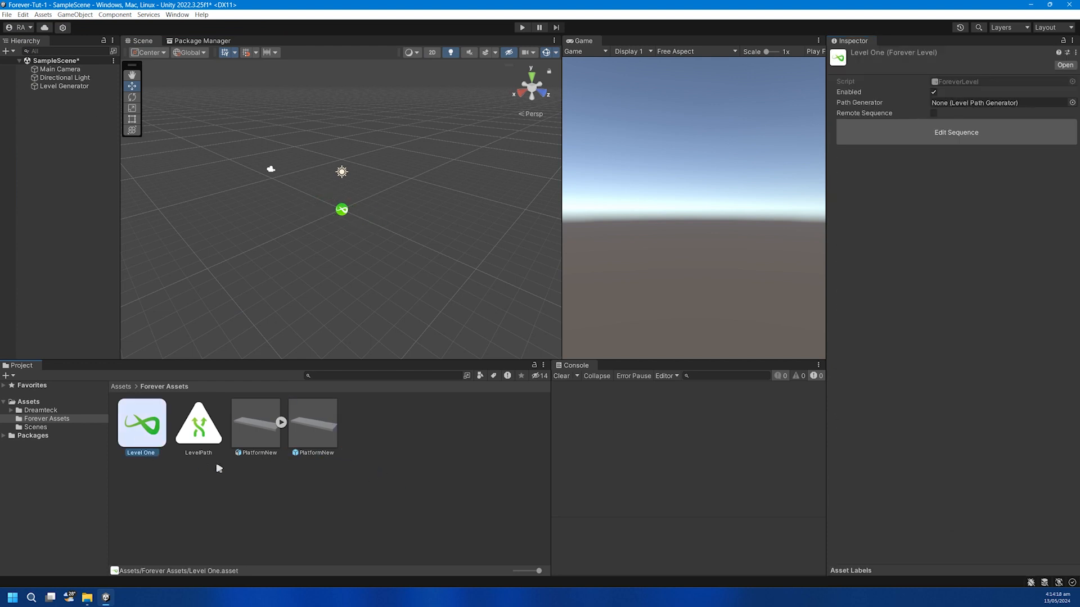
pyautogui.click(955, 131)
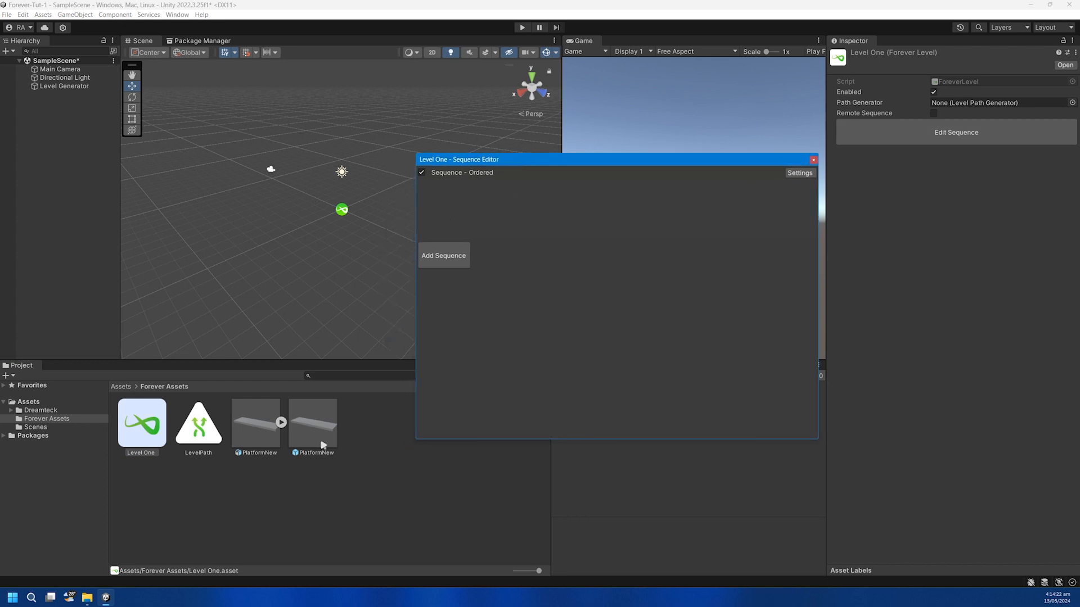
pyautogui.click(444, 255)
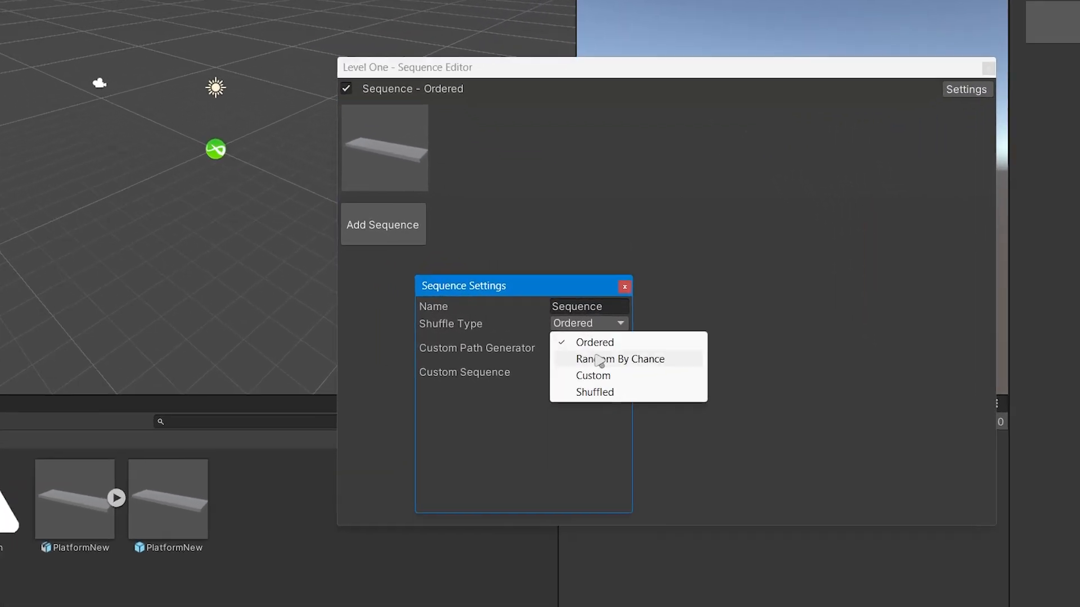
pyautogui.click(620, 358)
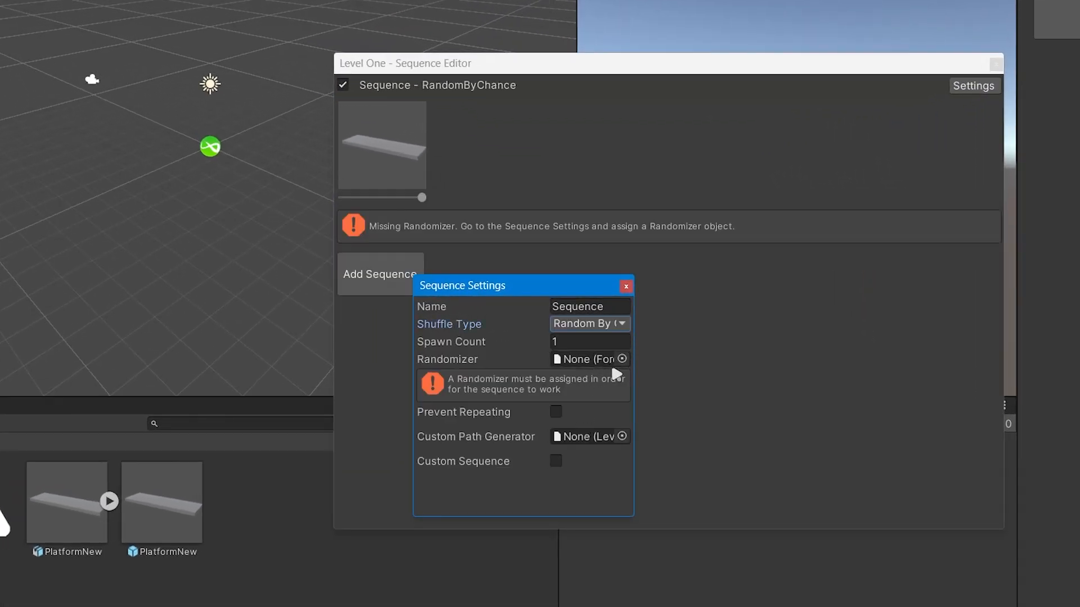
pyautogui.click(621, 359)
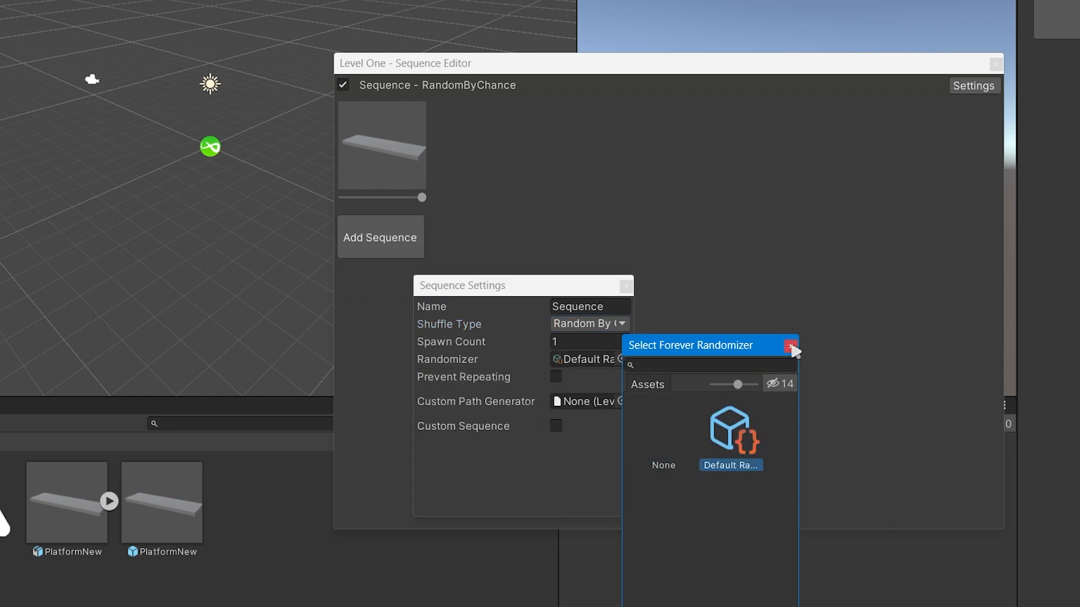
pyautogui.click(791, 346)
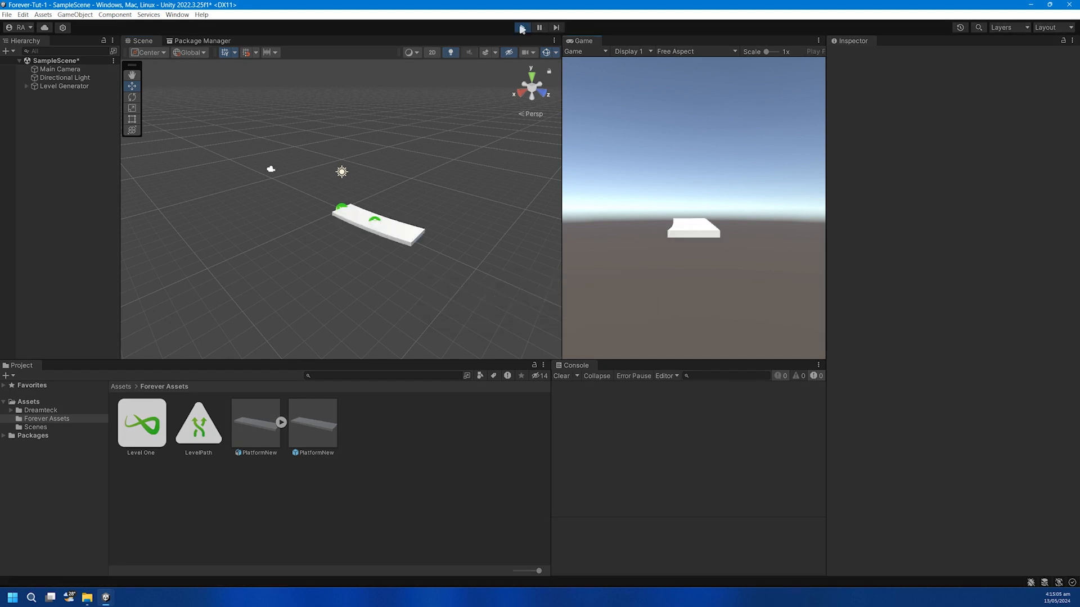
# Stop play mode, add the Player sphere, and assign it the blue Player material.
pyautogui.click(521, 27)
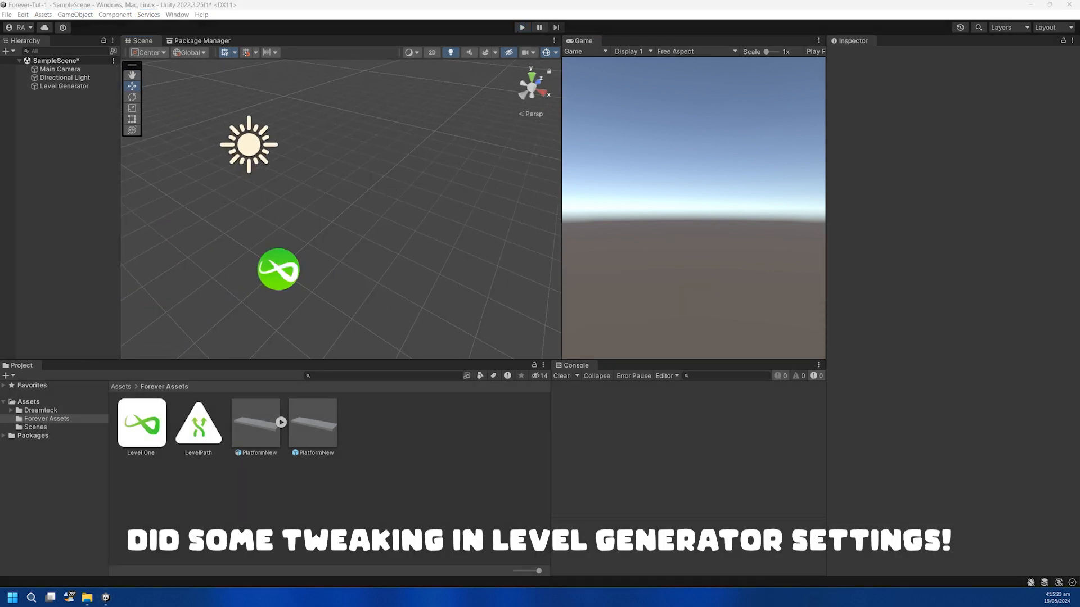
pyautogui.click(65, 86)
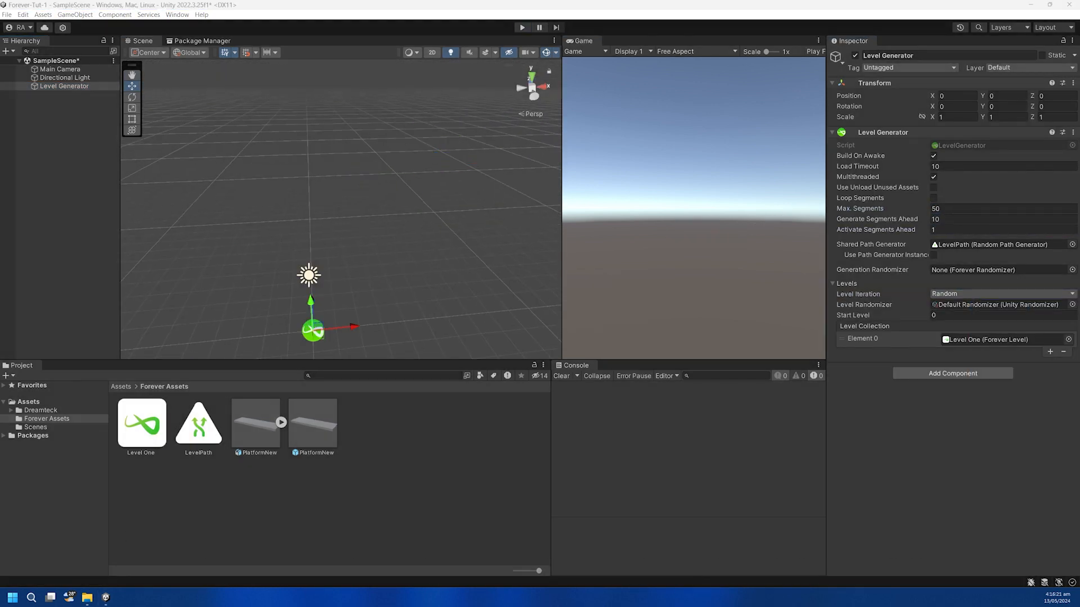
pyautogui.rightClick(65, 86)
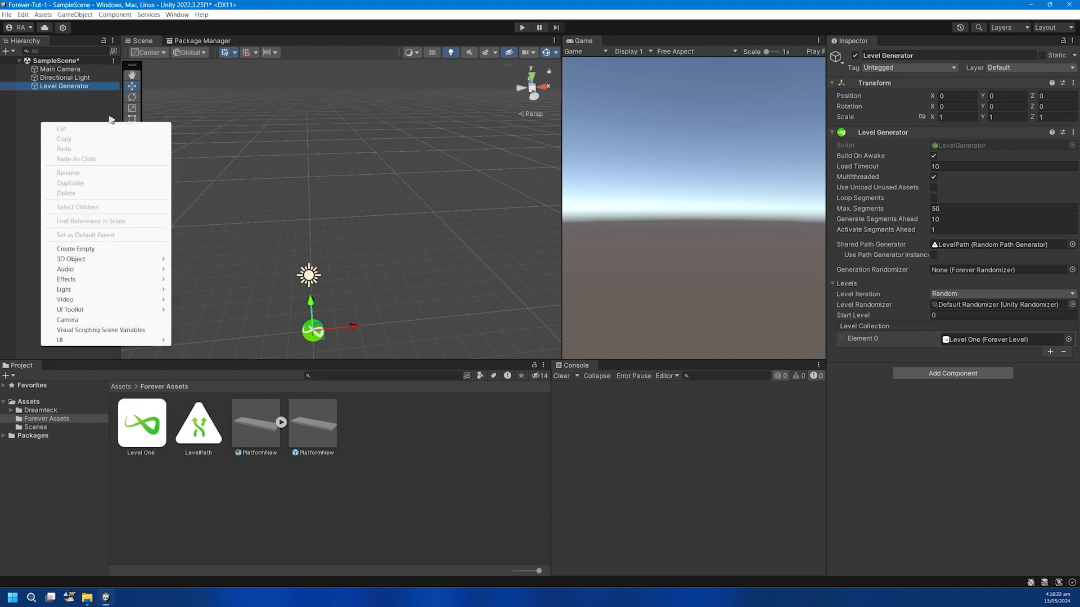
pyautogui.click(70, 259)
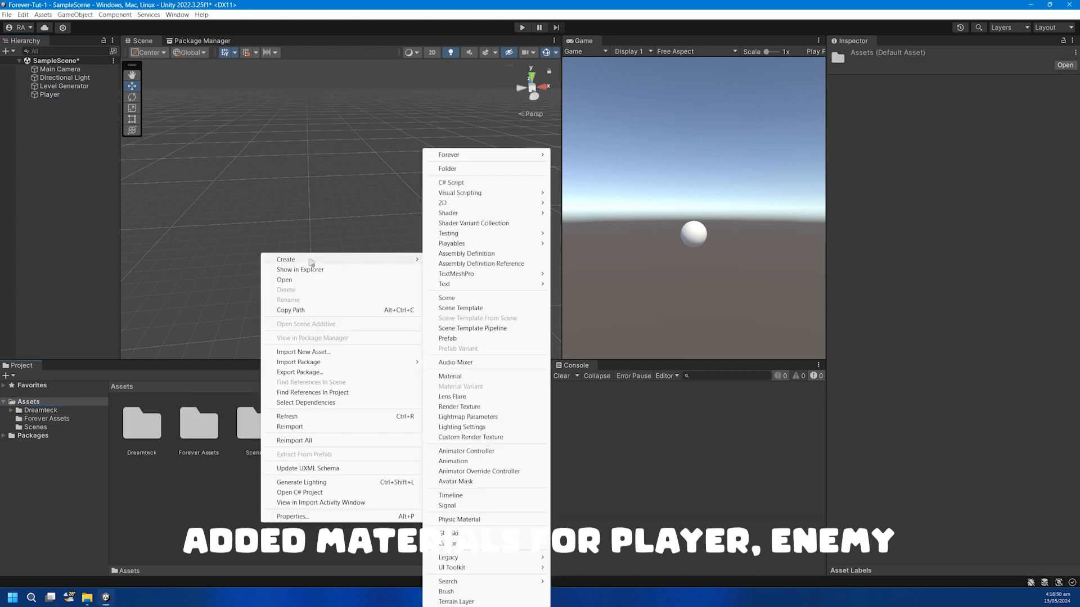
pyautogui.click(449, 376)
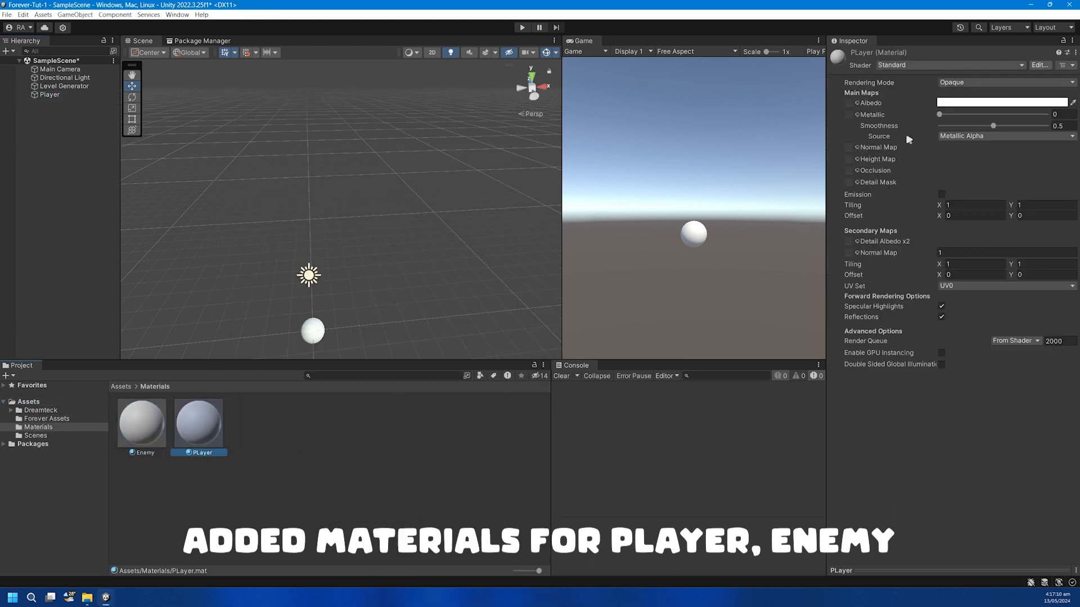
pyautogui.click(49, 95)
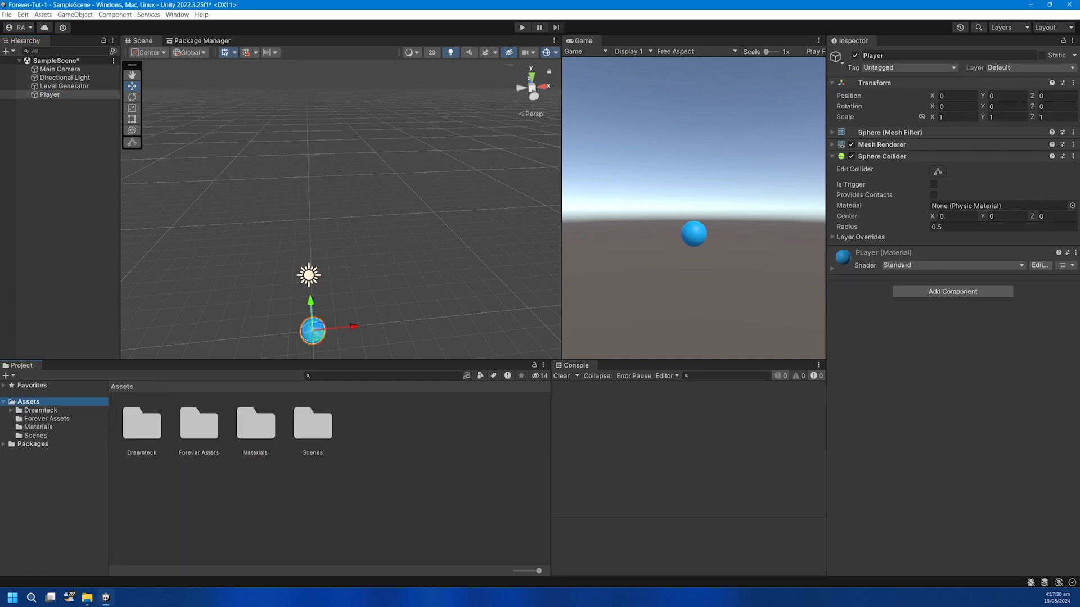
# Add Lane Runner to Player with Follow Speed 20, Is Player on, Transform physics.
pyautogui.write('Level Se')
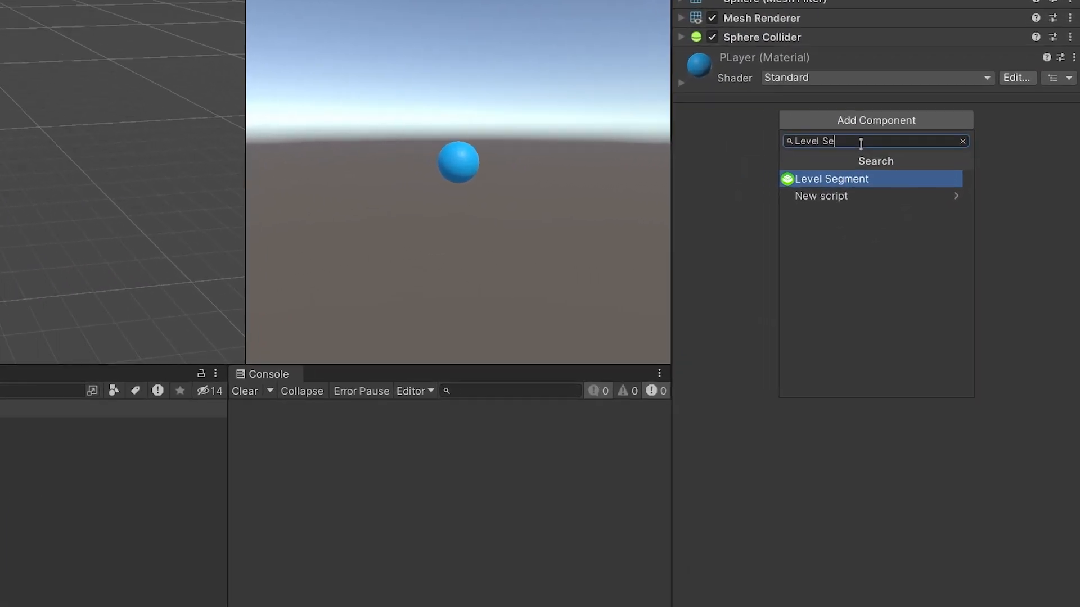
pyautogui.write('Lane')
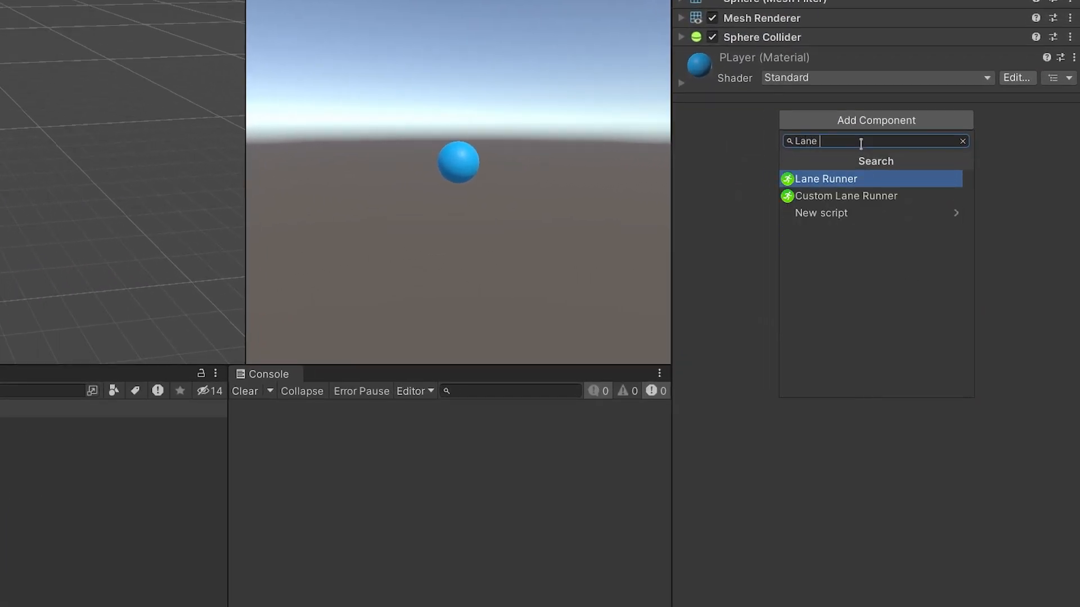
pyautogui.click(825, 178)
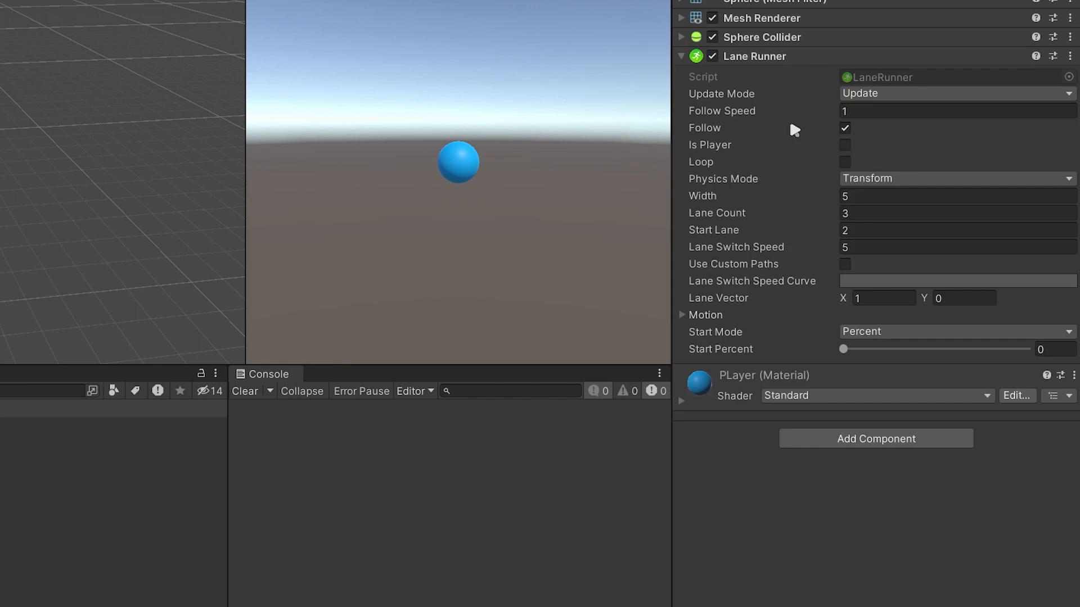
pyautogui.moveTo(794, 131)
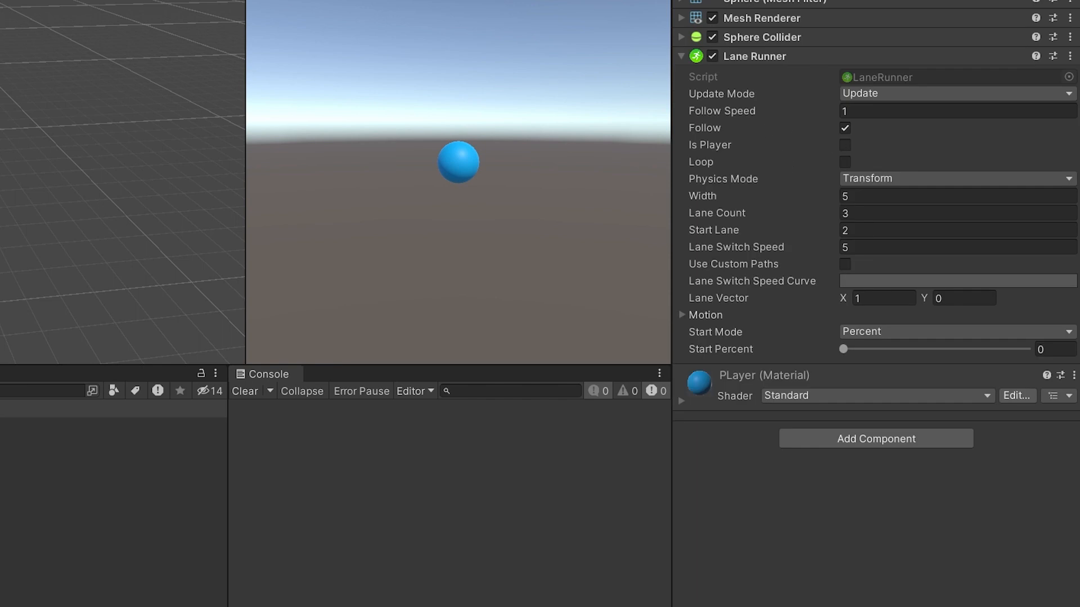
pyautogui.click(930, 111)
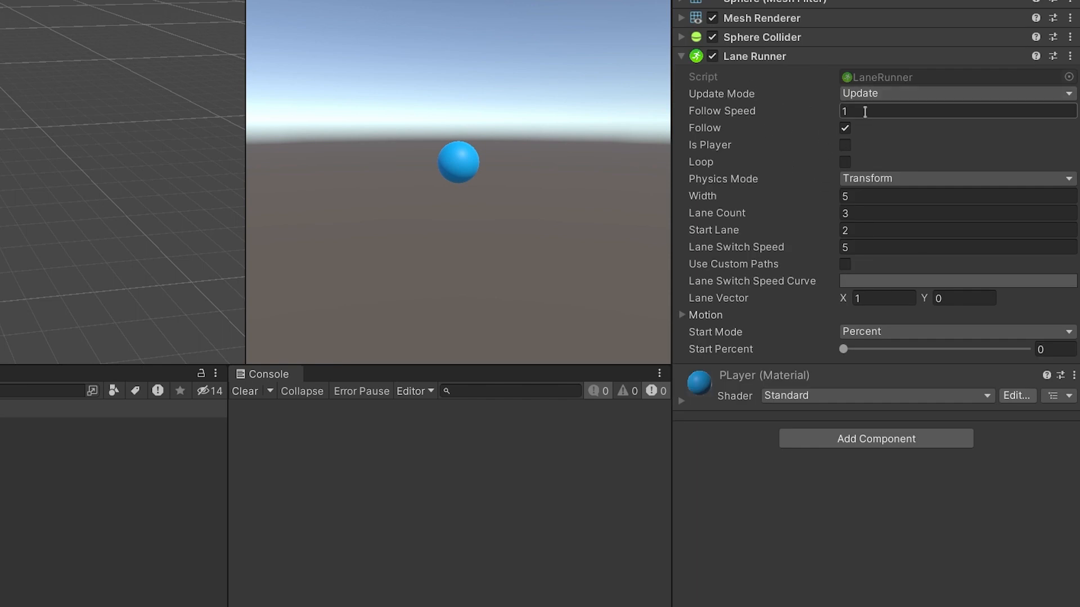
pyautogui.write('20')
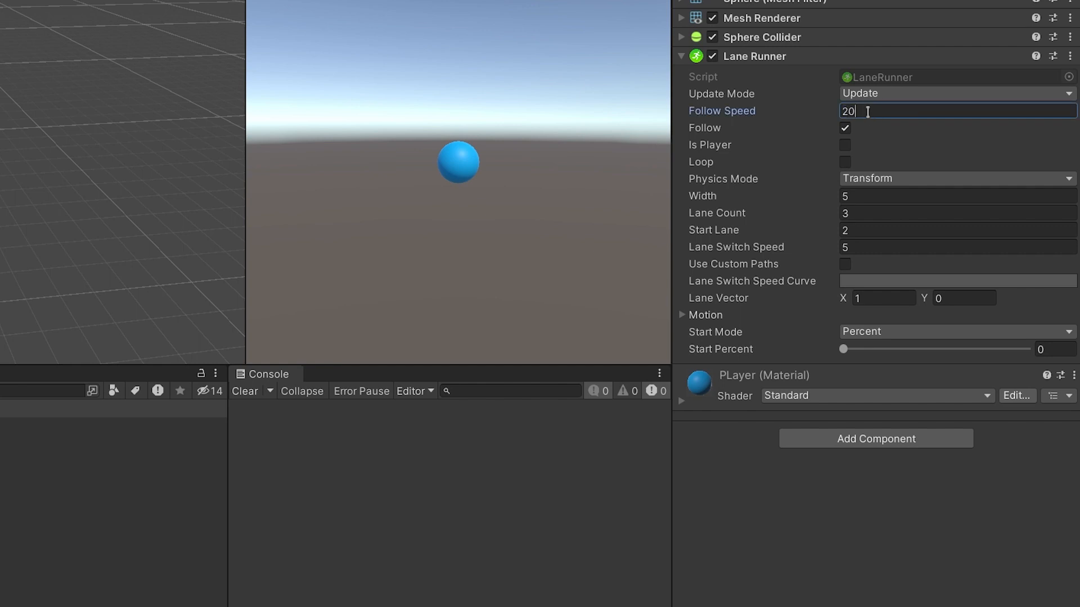
pyautogui.click(844, 145)
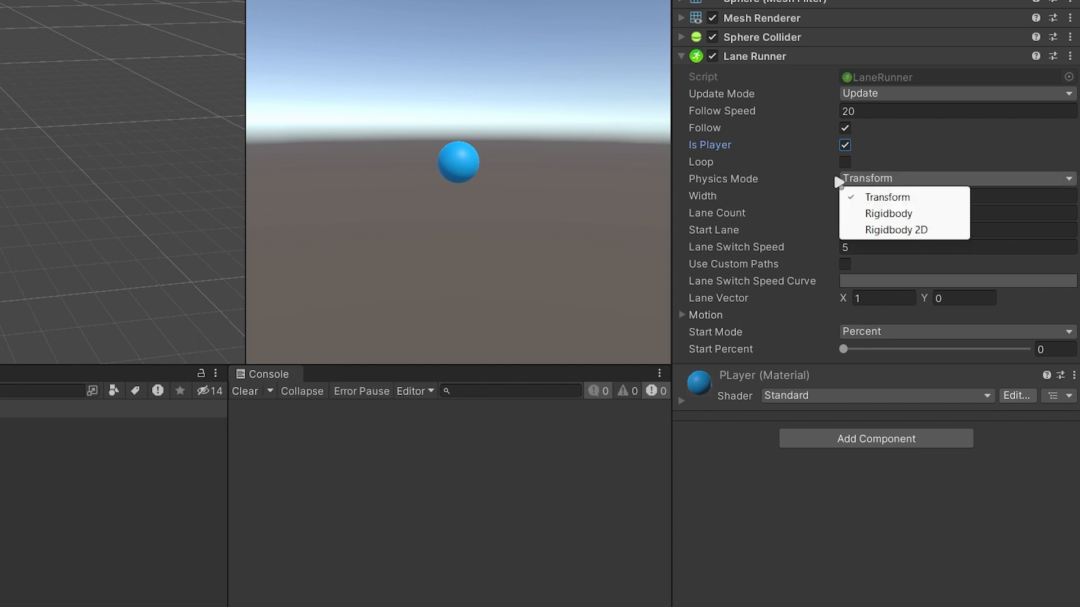
pyautogui.click(887, 197)
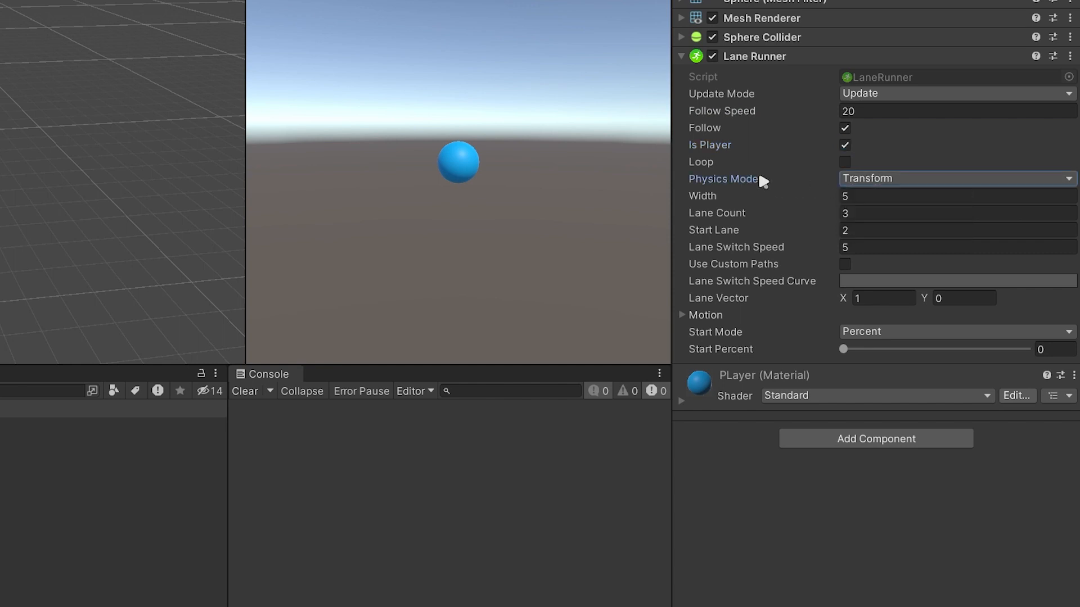
pyautogui.moveTo(767, 211)
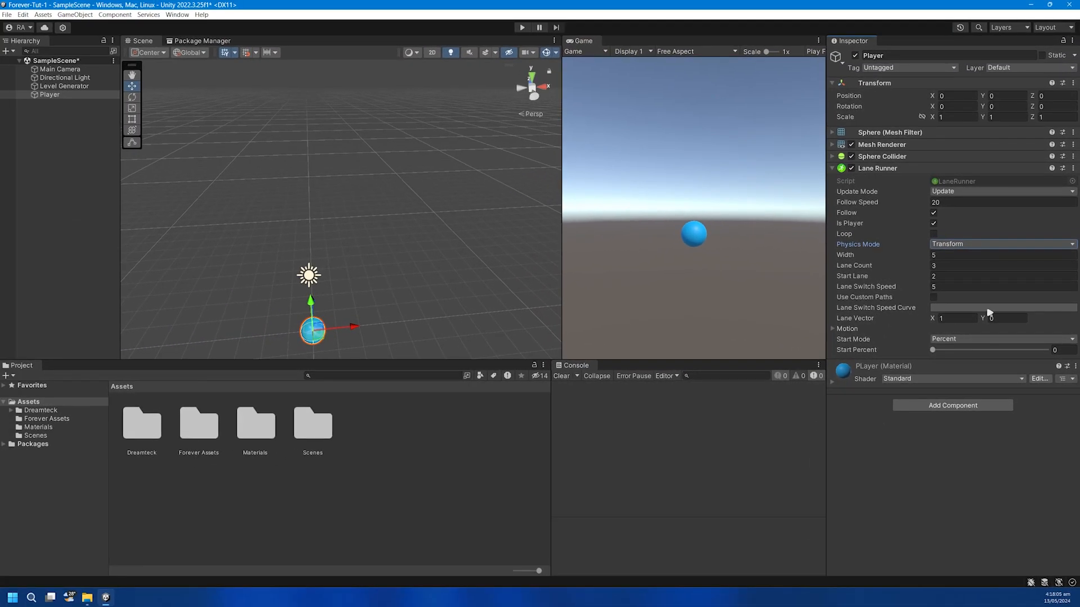
# Set the Lane Switch Speed Curve to the ease-out preset.
pyautogui.click(1002, 308)
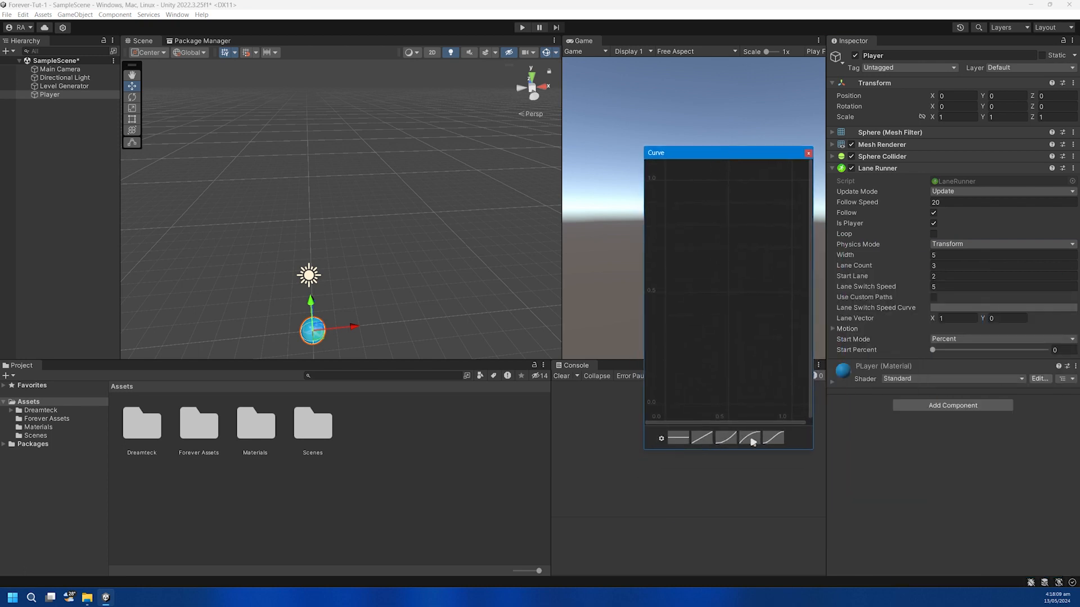
pyautogui.click(749, 438)
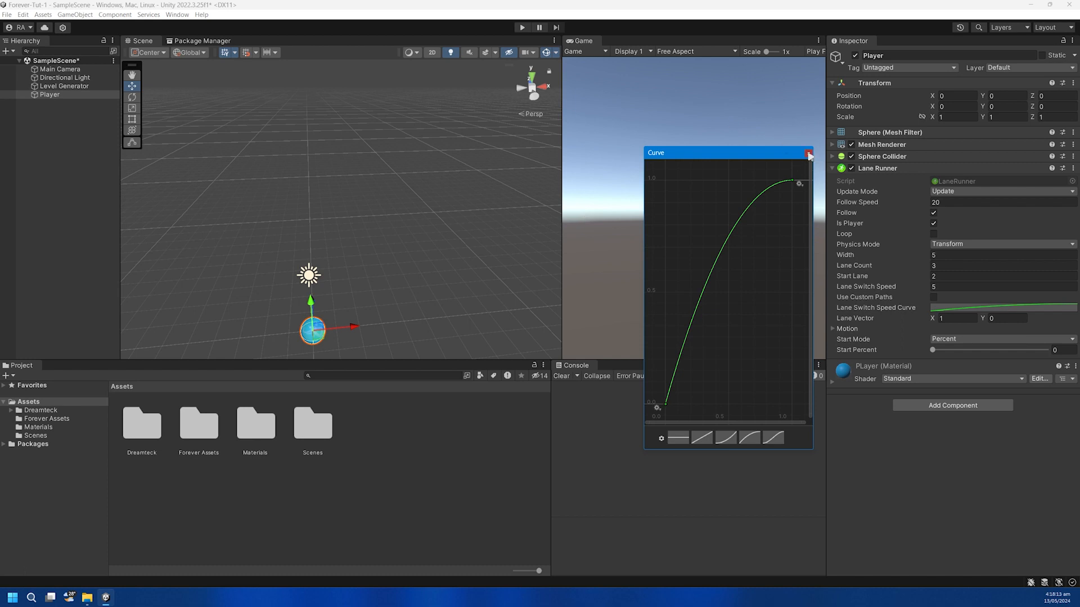
pyautogui.click(808, 152)
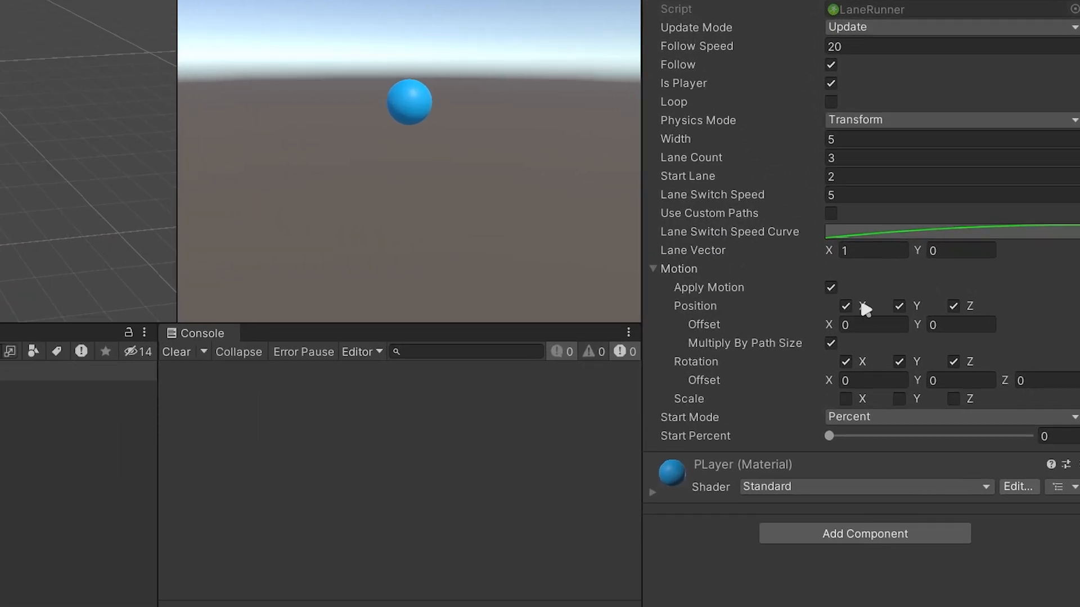
pyautogui.moveTo(756, 329)
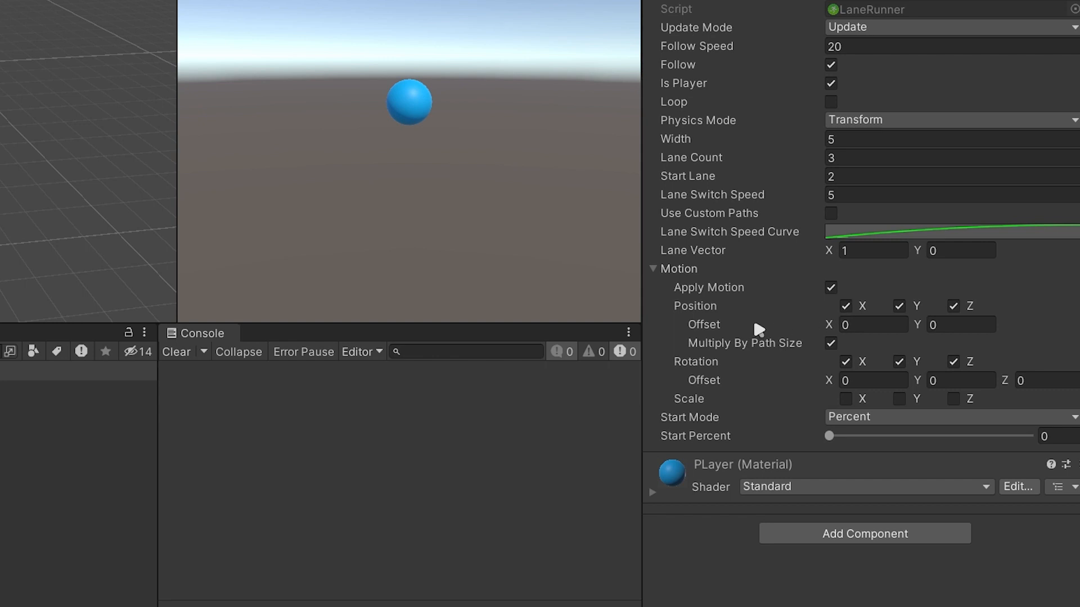
pyautogui.moveTo(734, 361)
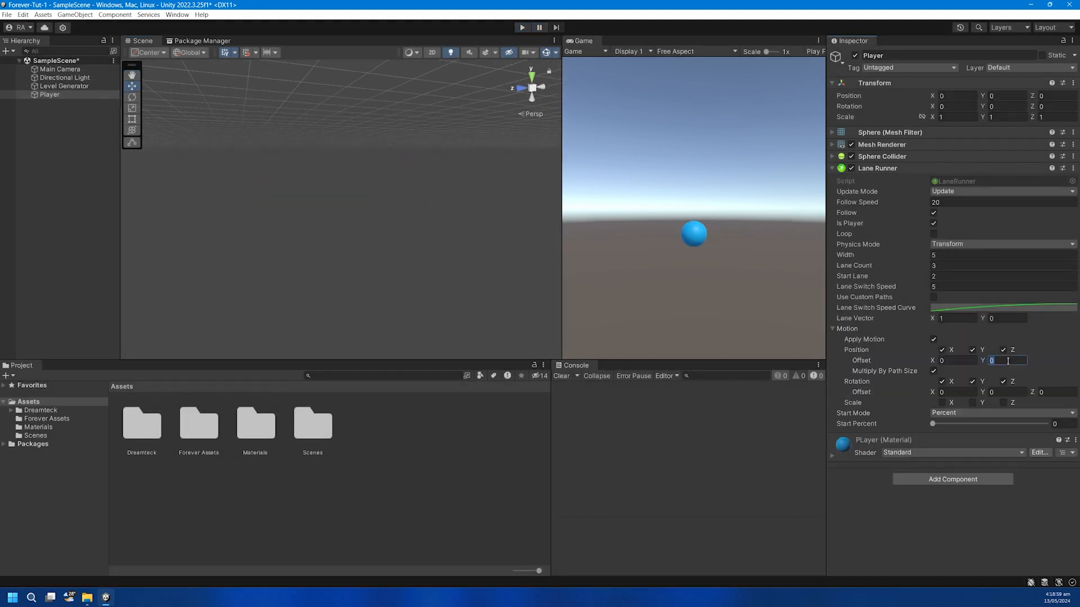
# Set Motion Position Offset Y to 0.5 and briefly play-test the runner.
pyautogui.write('0.5')
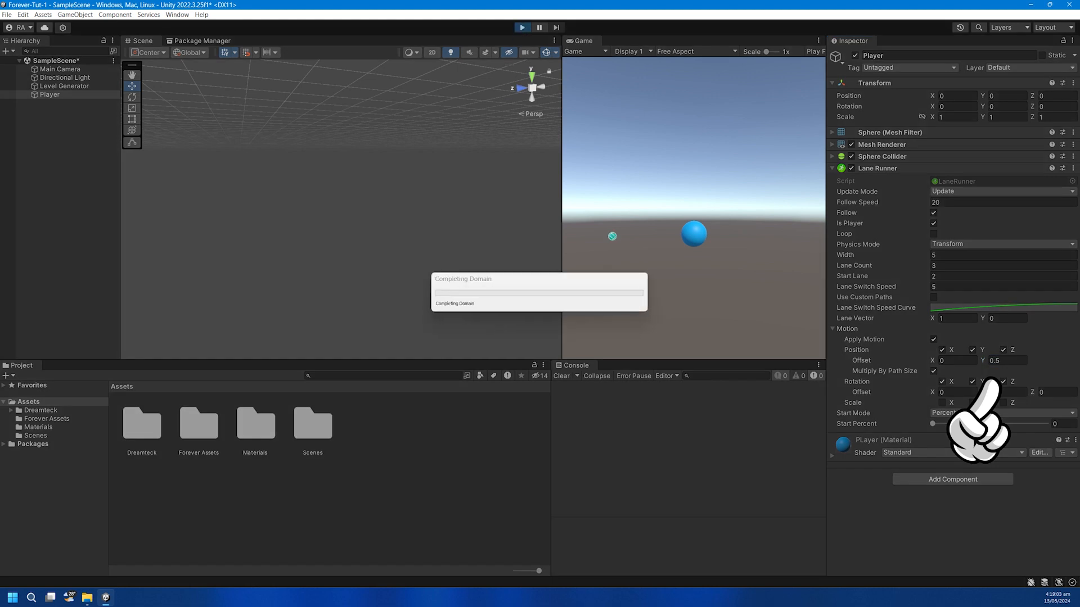
pyautogui.click(522, 27)
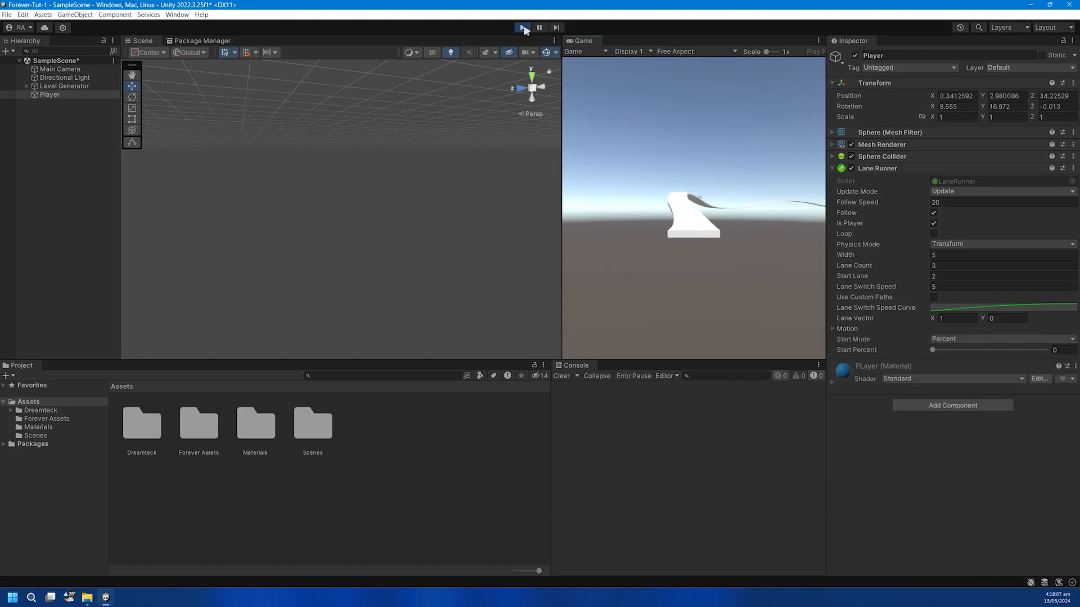
pyautogui.click(525, 28)
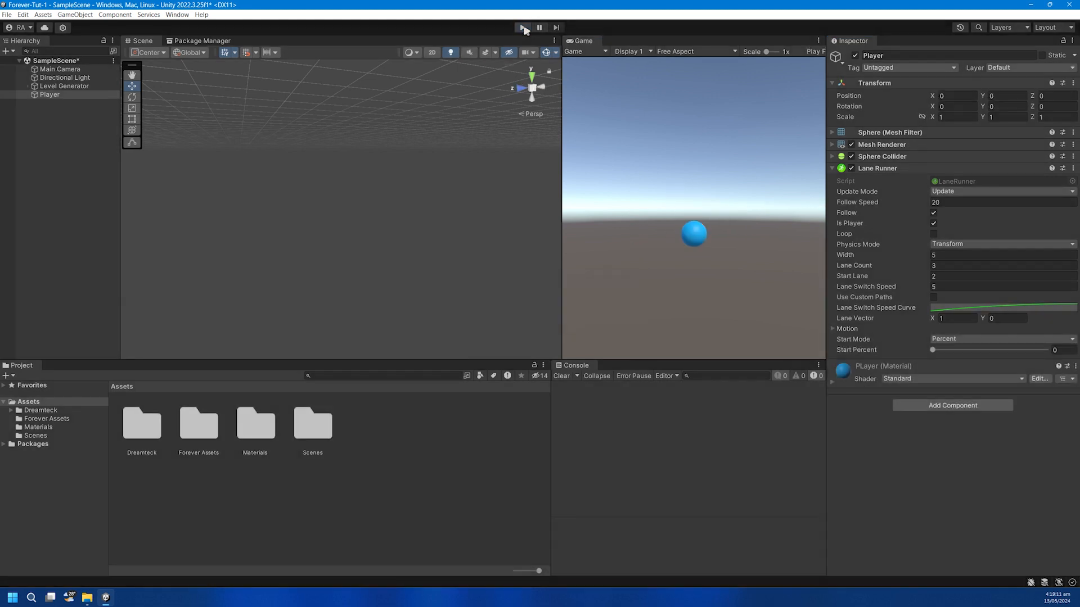
pyautogui.click(523, 28)
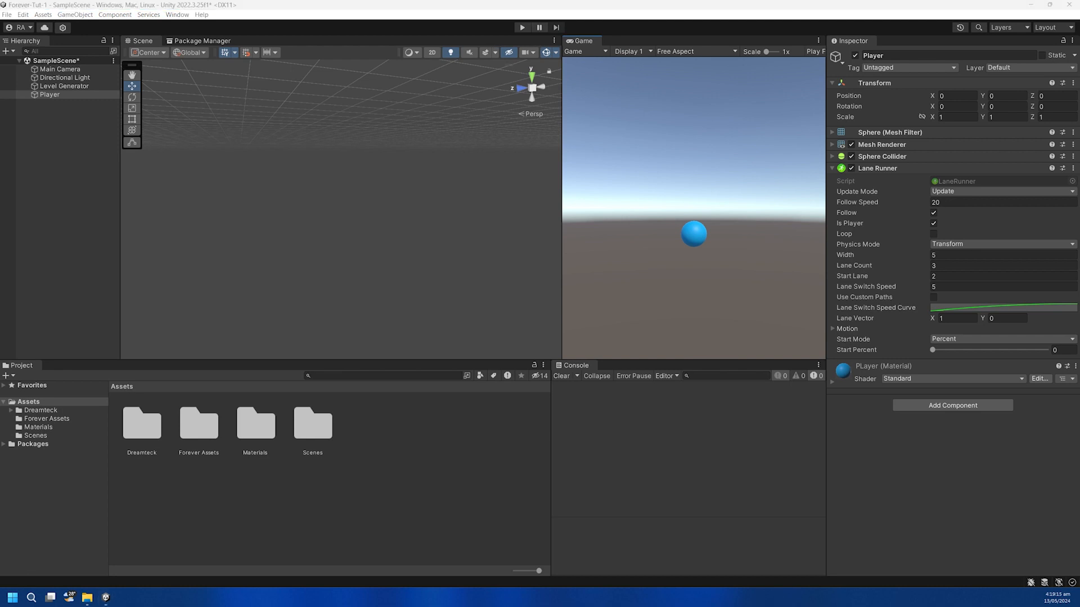
pyautogui.click(1002, 338)
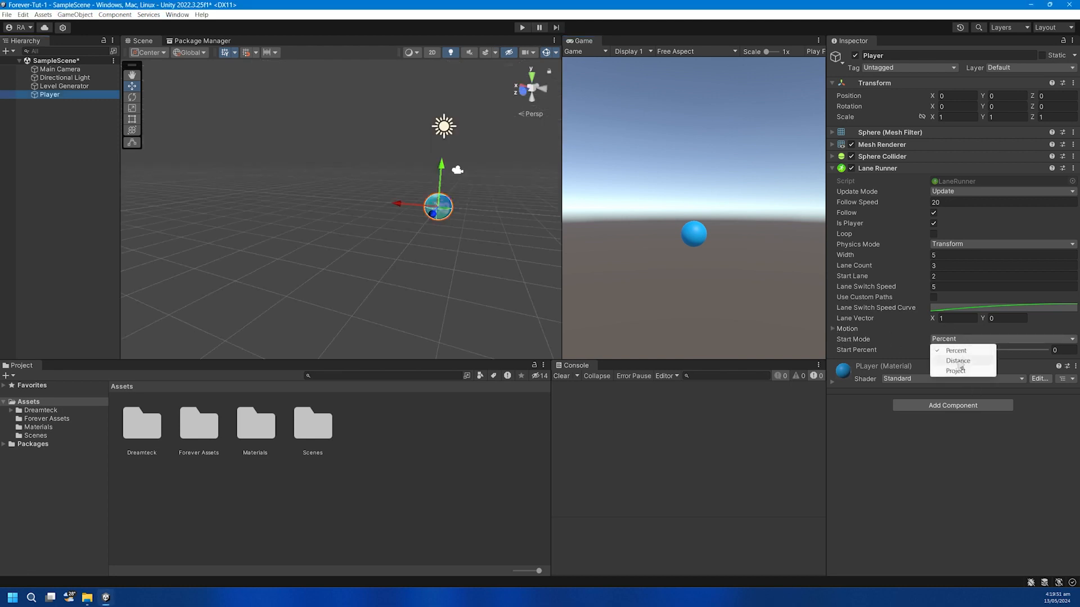
pyautogui.click(956, 361)
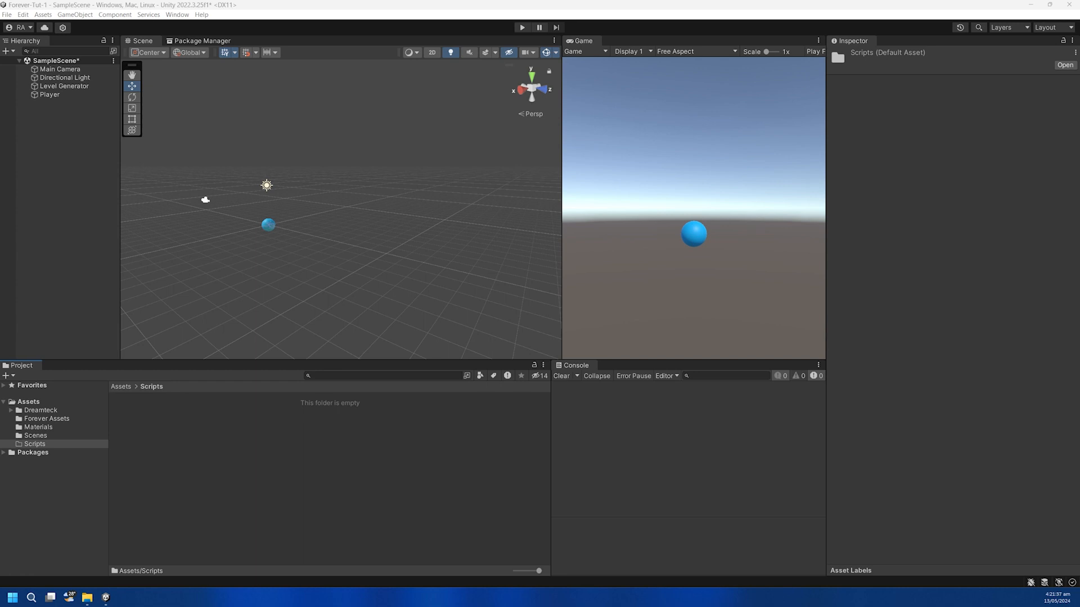
pyautogui.moveTo(292, 452)
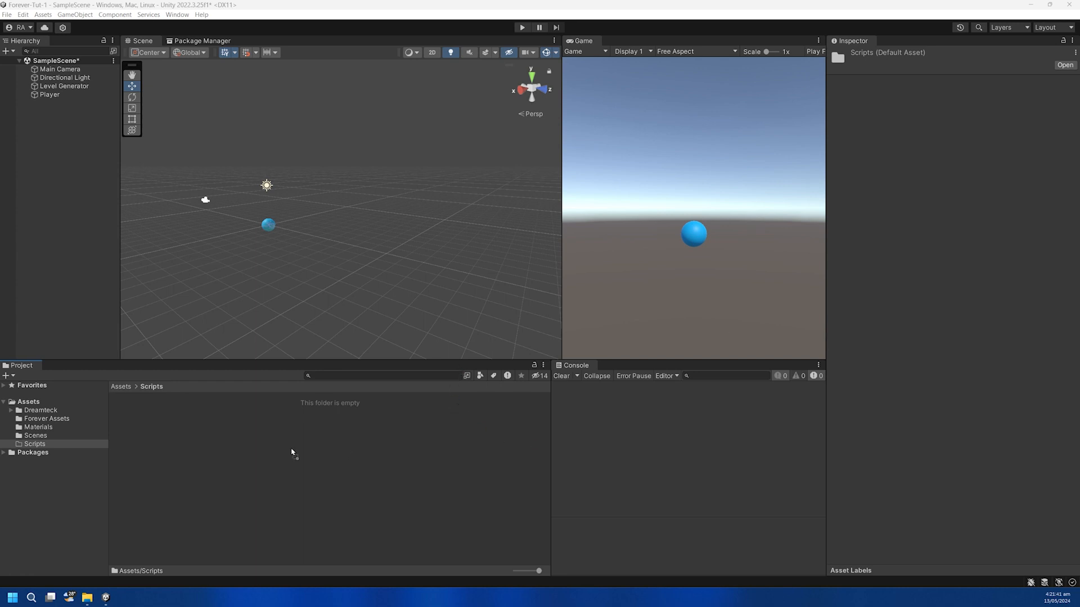
# Attach PlayerLaneMovement to the Player with Start Distance 20 and test in play mode.
pyautogui.click(49, 94)
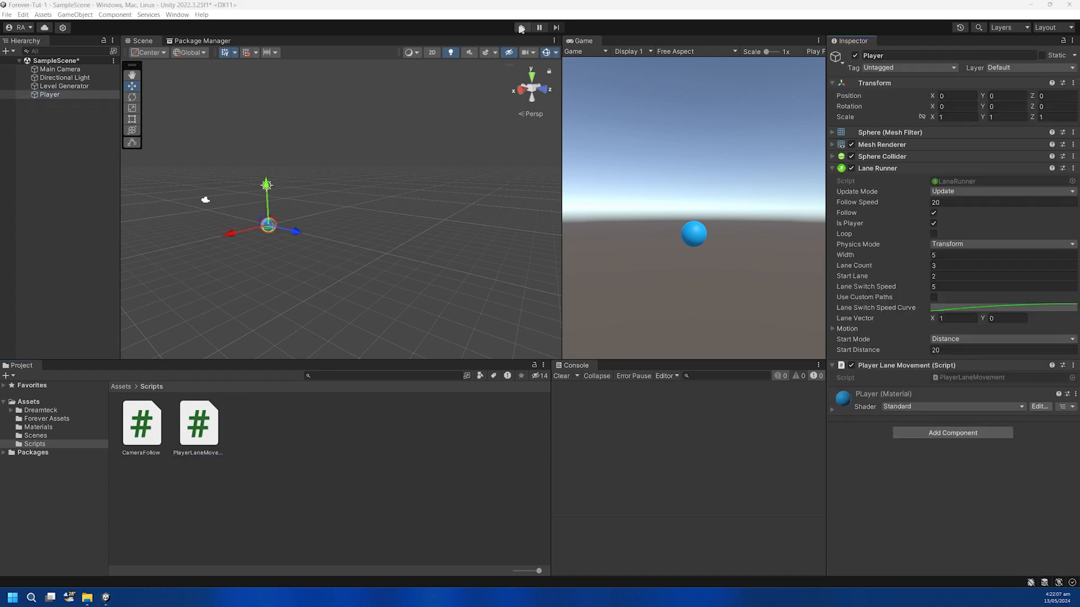
pyautogui.click(522, 28)
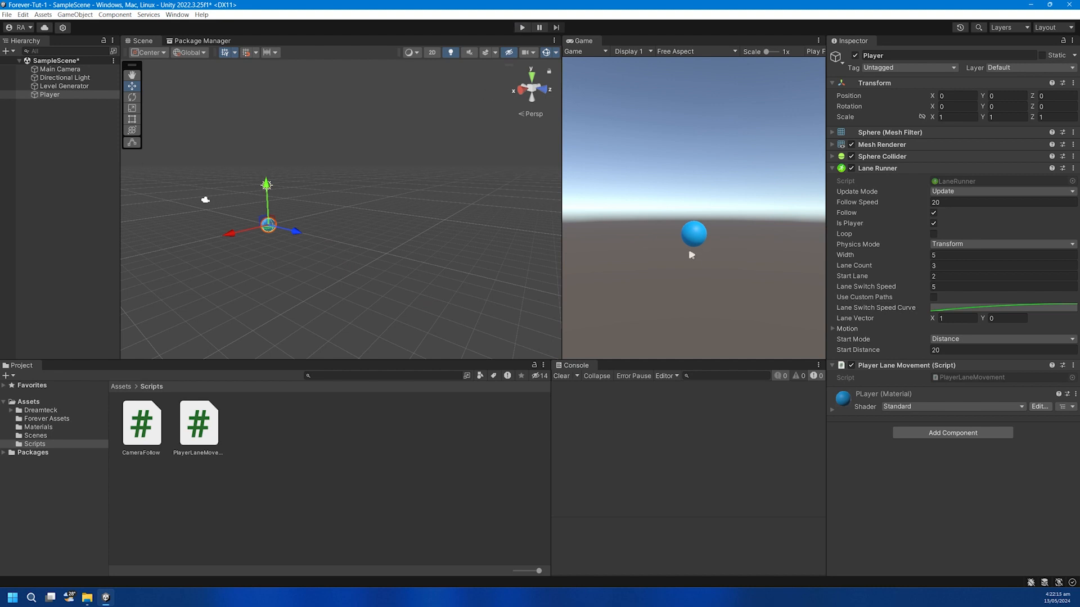
pyautogui.moveTo(694, 288)
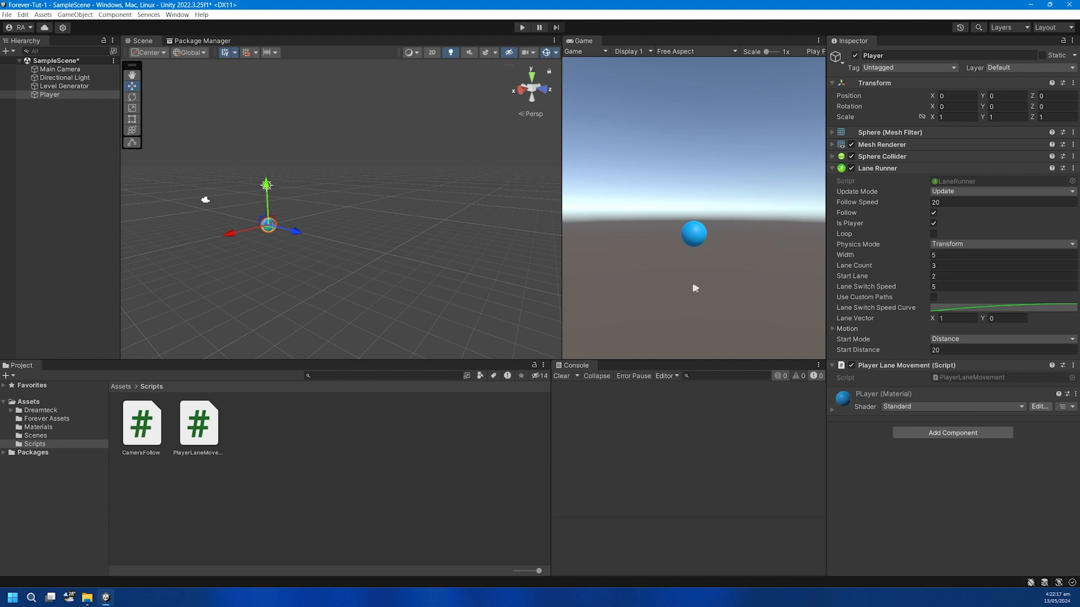
pyautogui.moveTo(1030, 300)
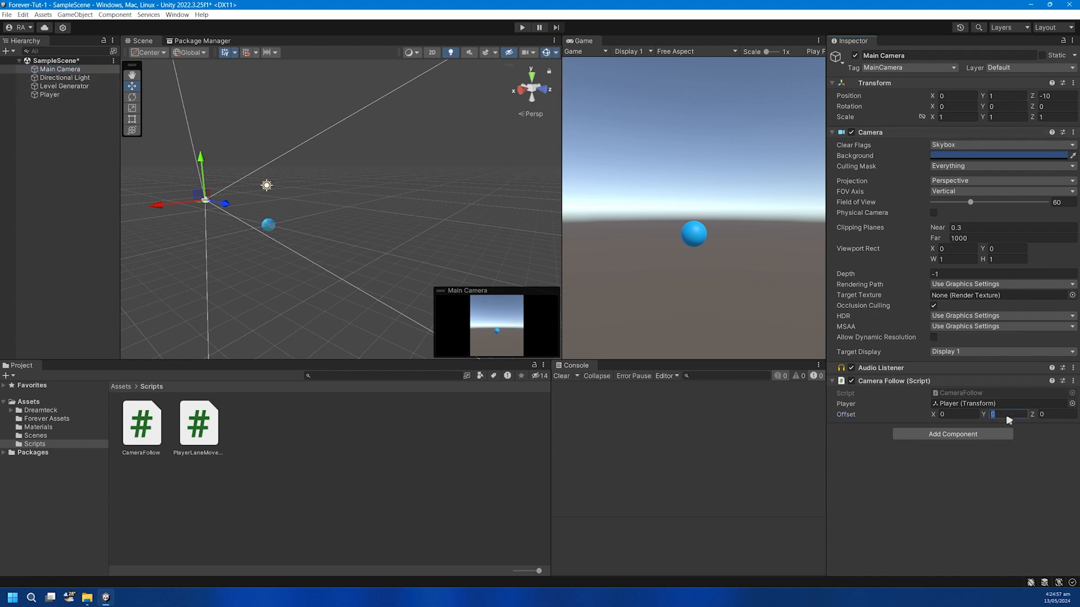
# Select the Player object in the Hierarchy to edit its Lane Runner settings.
pyautogui.click(49, 95)
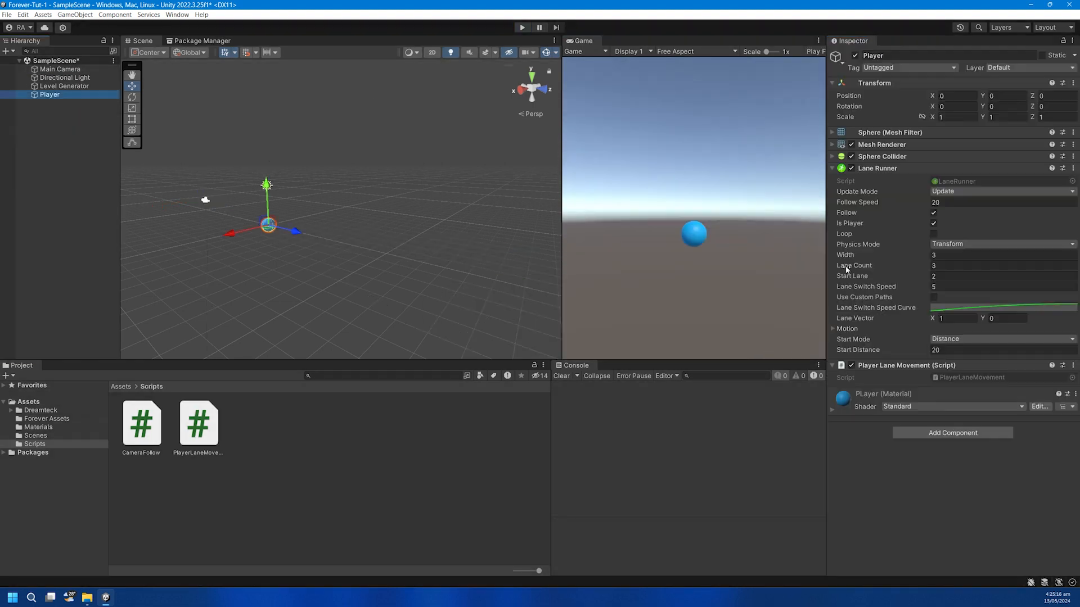